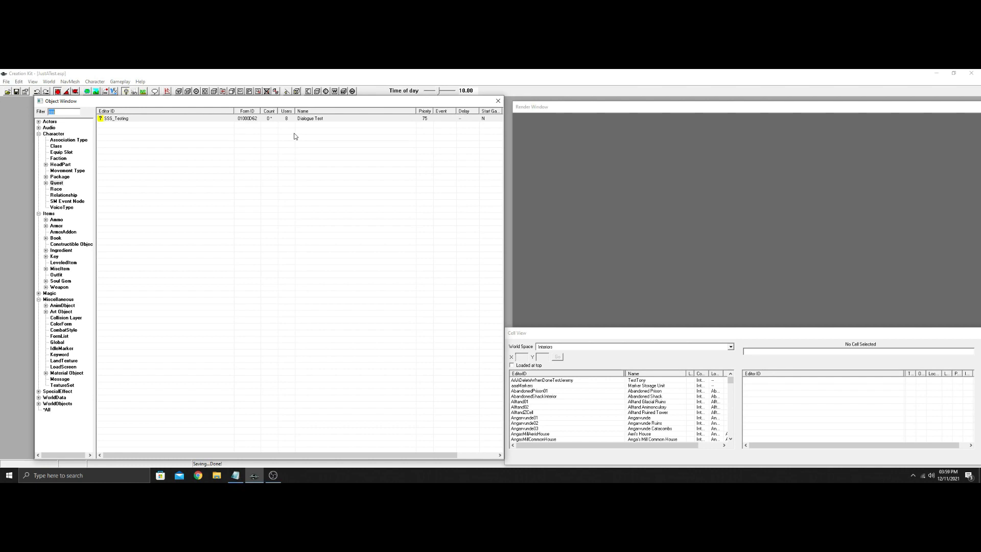
Create quest SSS_StartingQuest named 'What day is it?', priority 75, not start-game enabled
right_click(294, 136)
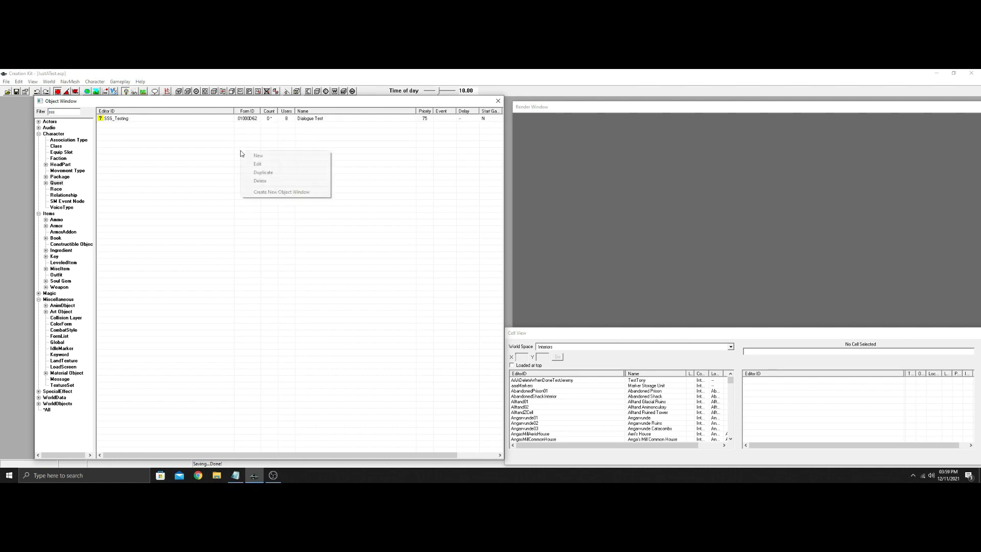
left_click(257, 155)
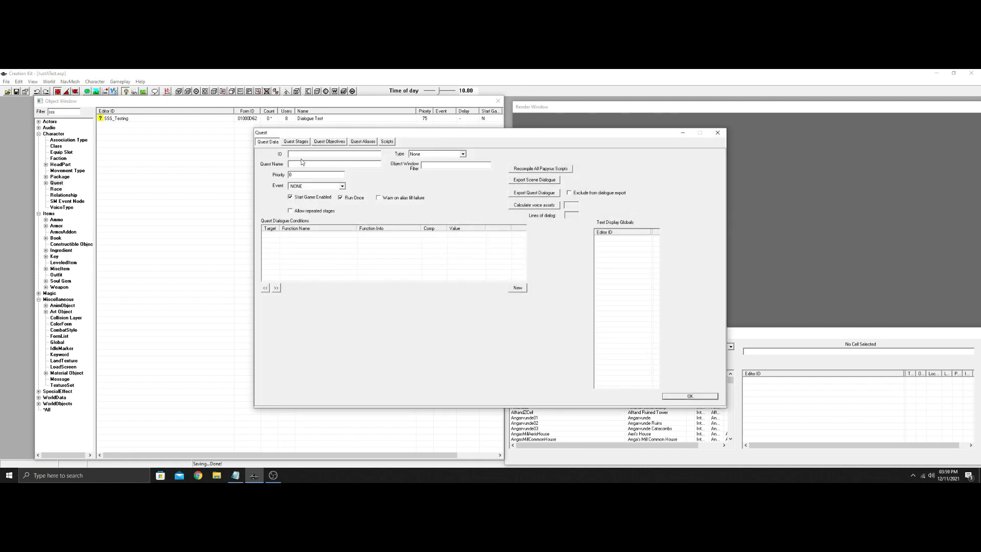
type("SSS_Starting")
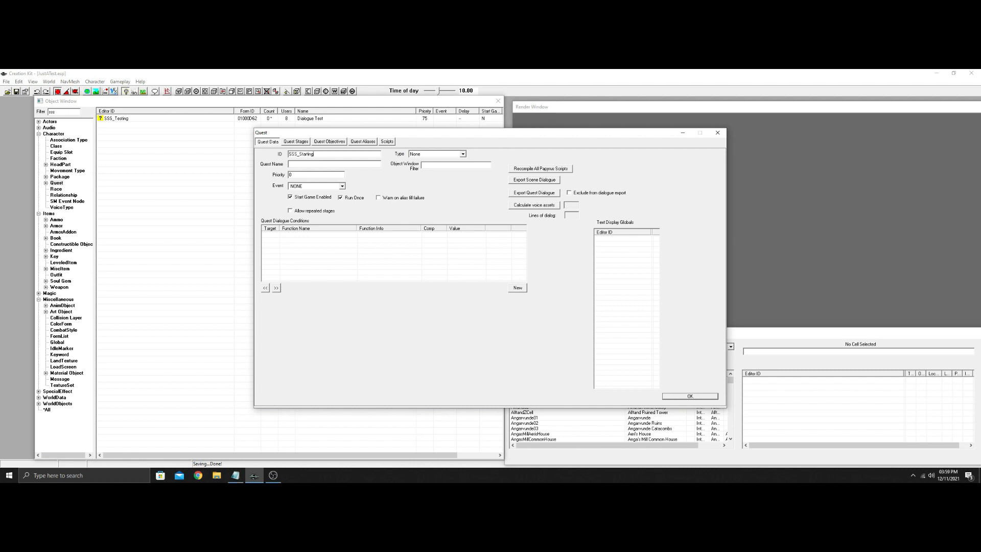
type("Quest")
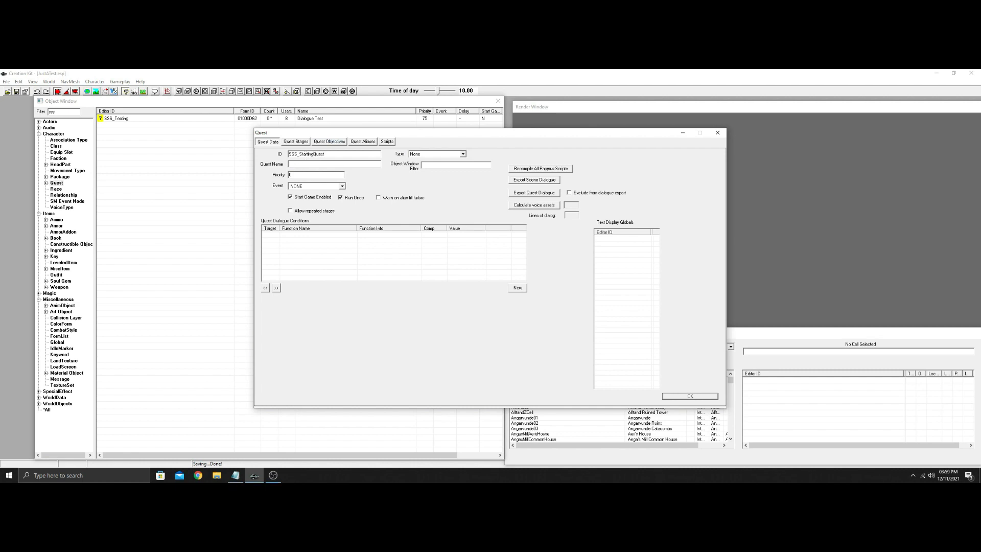
type("Start")
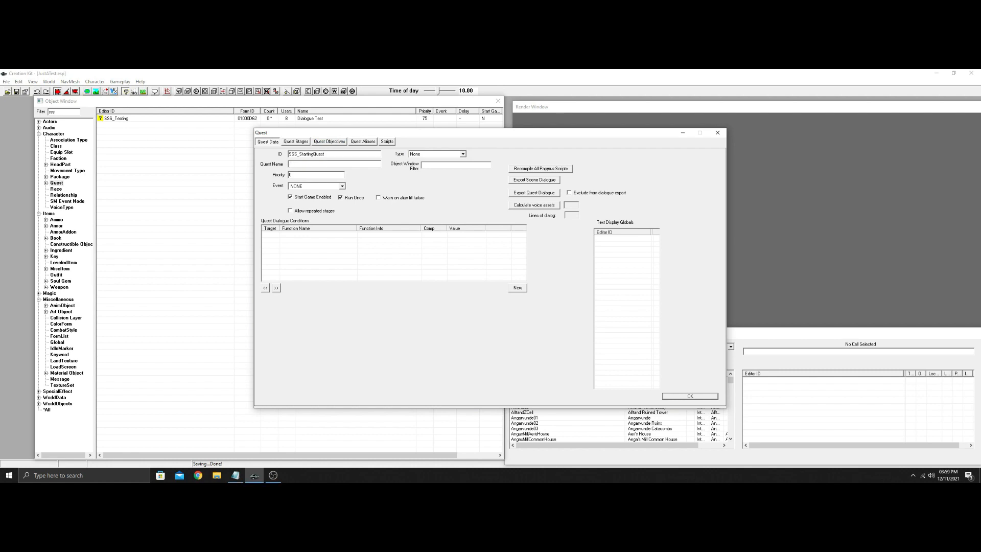
type("What day is it?")
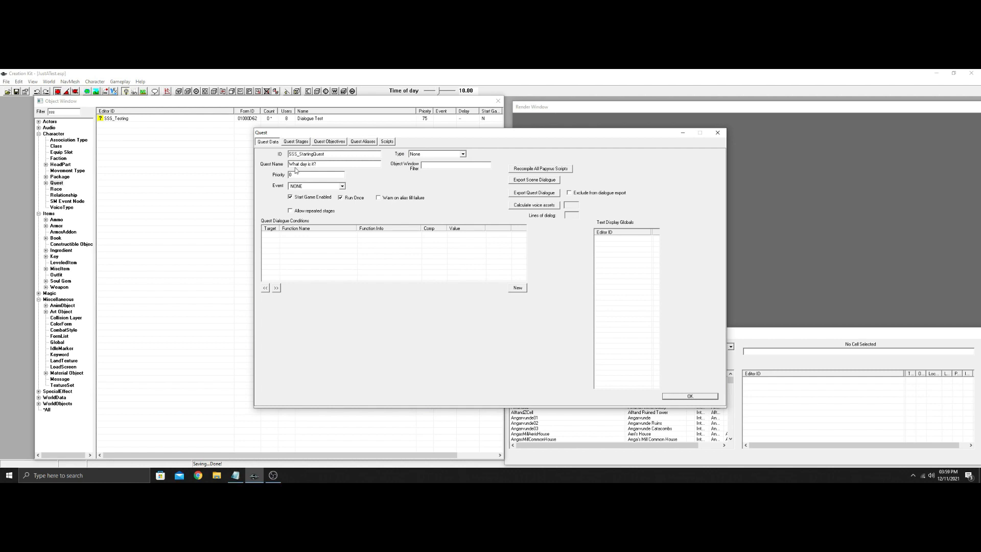
left_click(317, 174)
type("75")
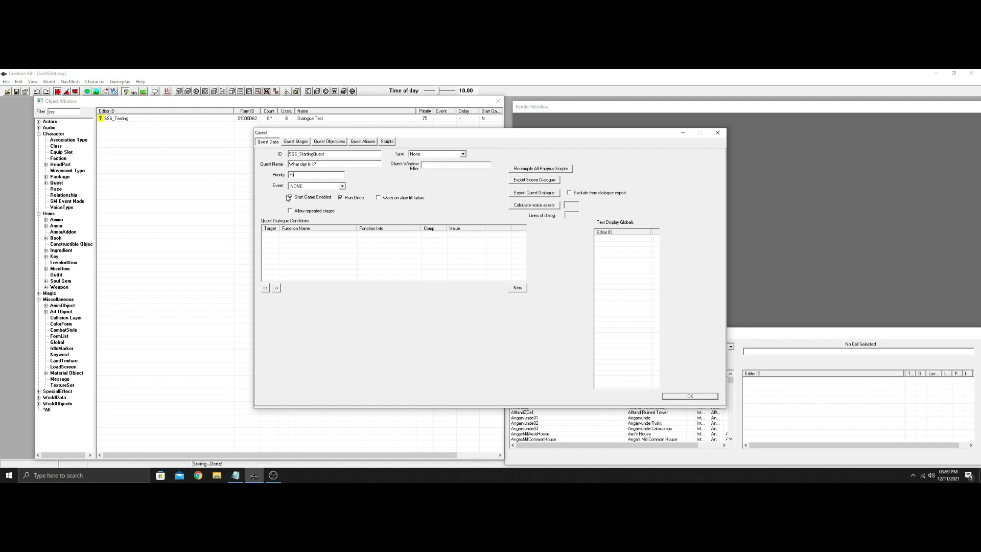
left_click(289, 197)
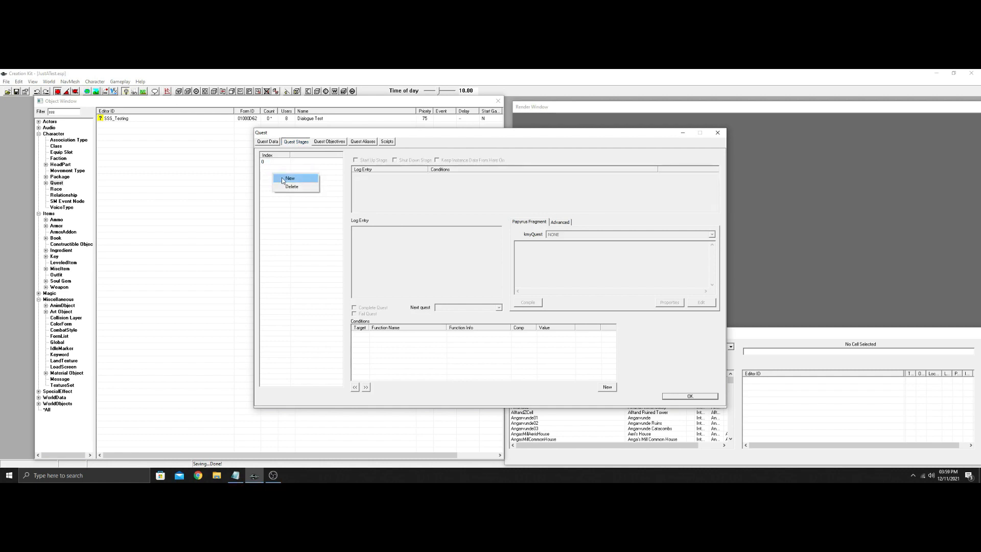
Add stages 10 and 20, mark stage 0 as the start-up stage, and save
left_click(289, 178)
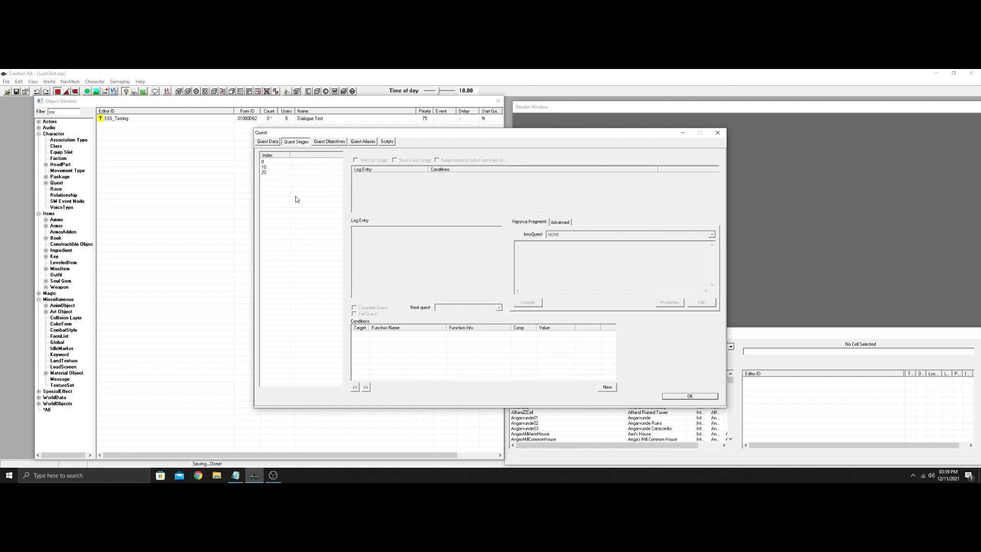
left_click(263, 161)
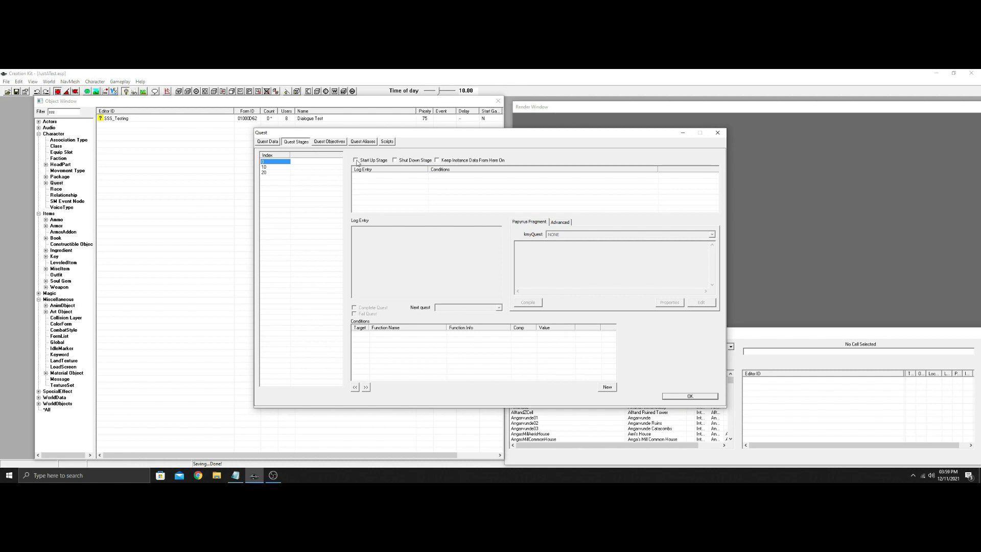
left_click(356, 160)
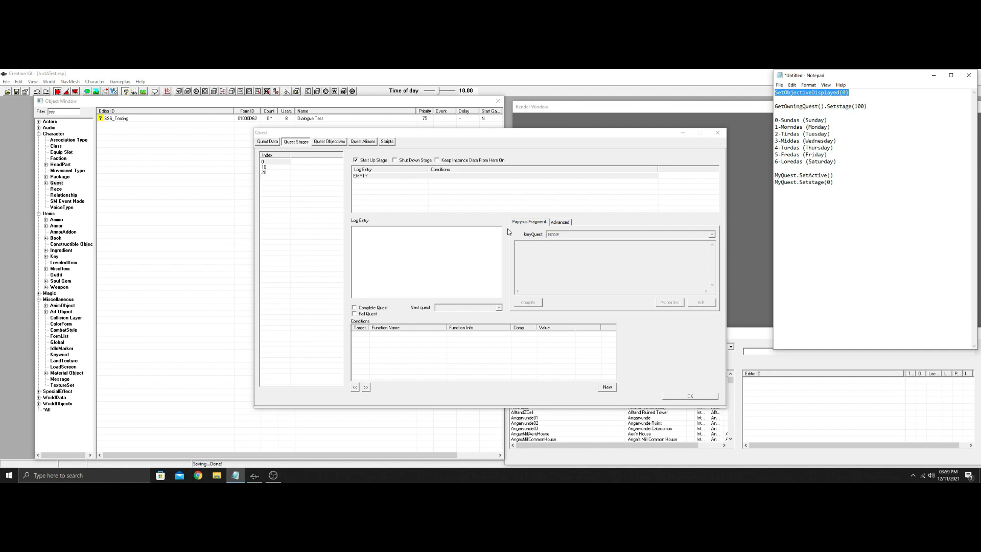
left_click(388, 176)
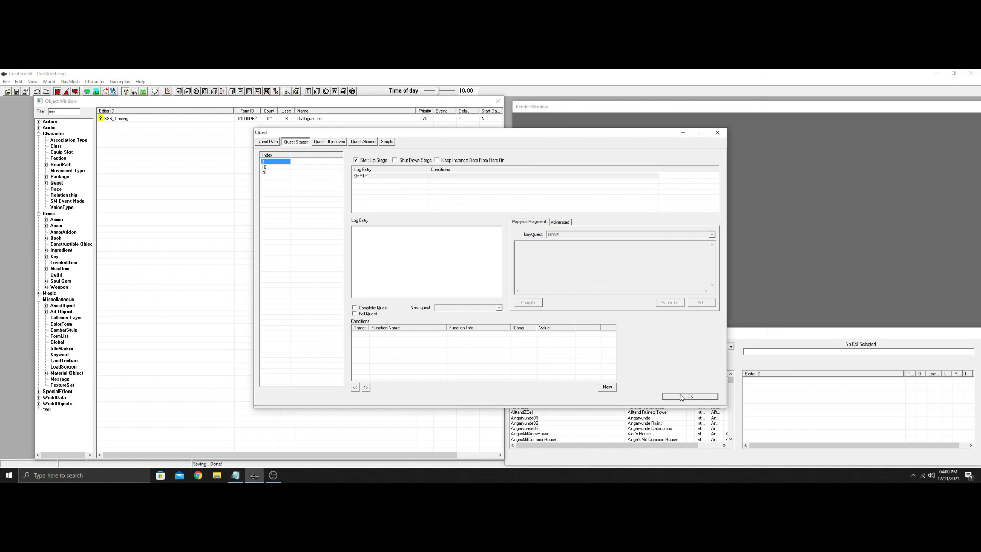
left_click(689, 396)
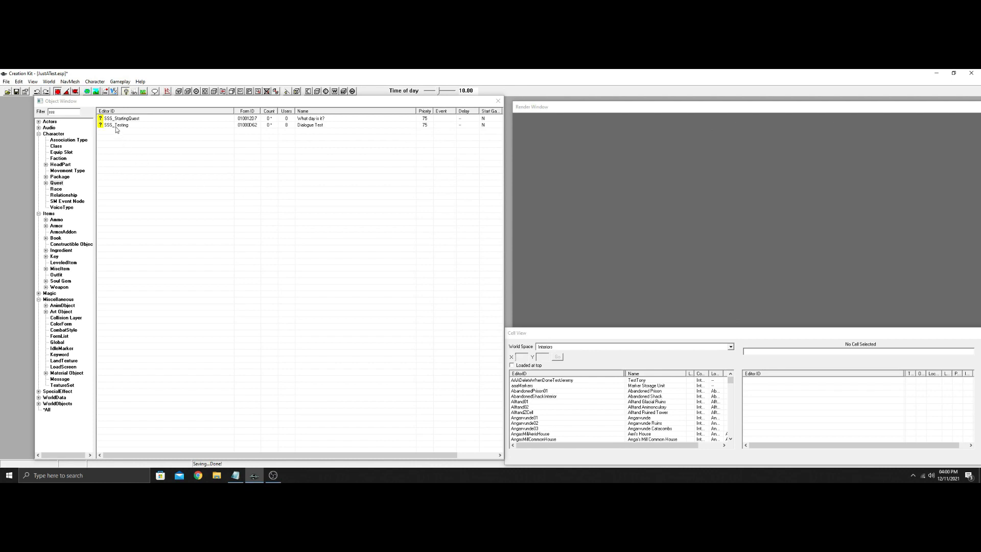
Give stage 0 of SSS_StartingQuest a SetObjectiveDisplayed(0) script fragment
double_click(122, 118)
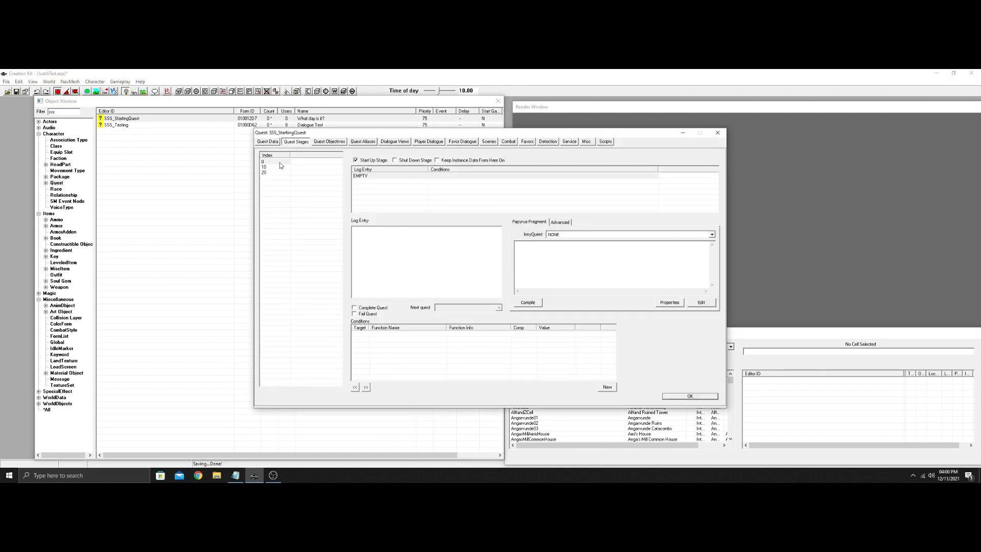
left_click(360, 176)
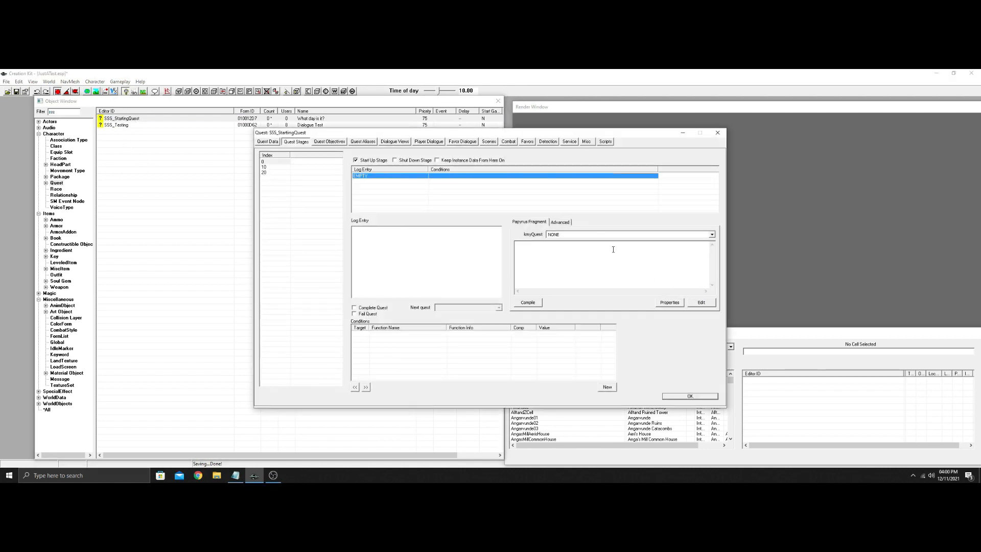
type("SetObjectiveDisplayed(0)")
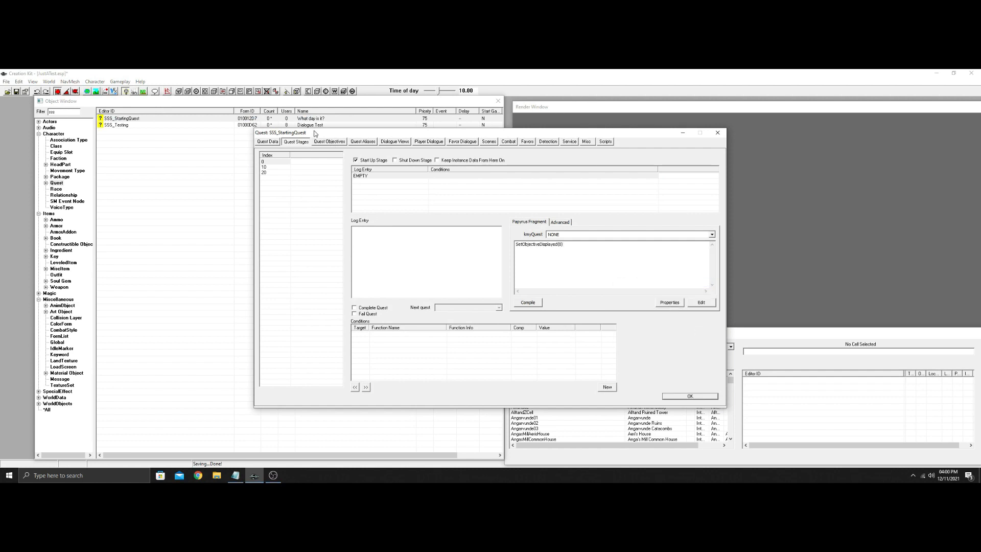
left_click(329, 141)
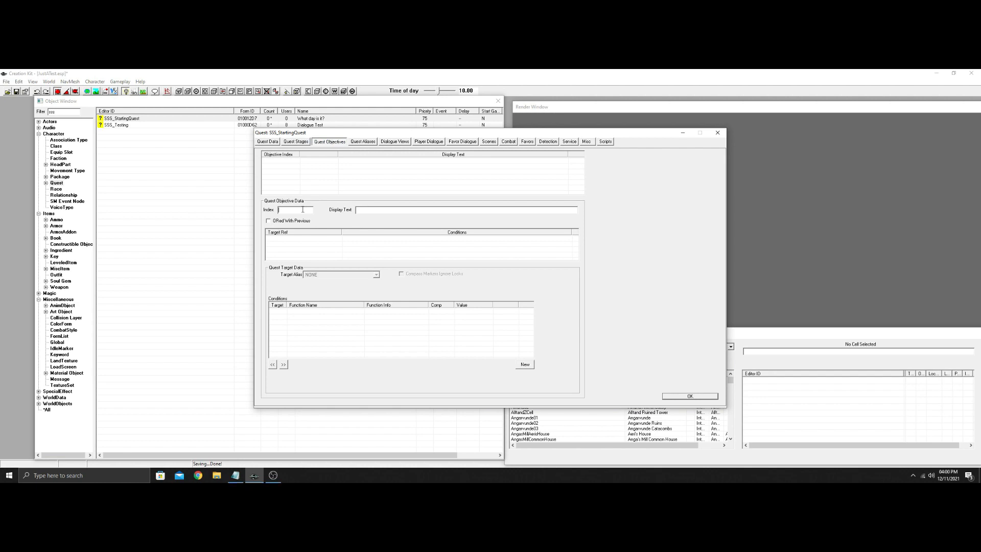
Add objective index 0 'Ask someone for the day', review stages and quest data, then save
type("0")
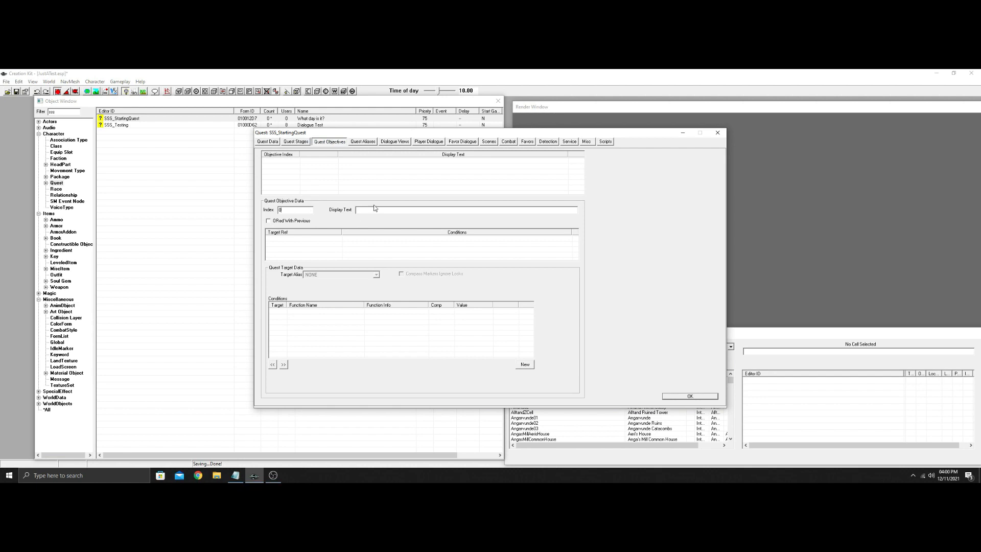
type("Au")
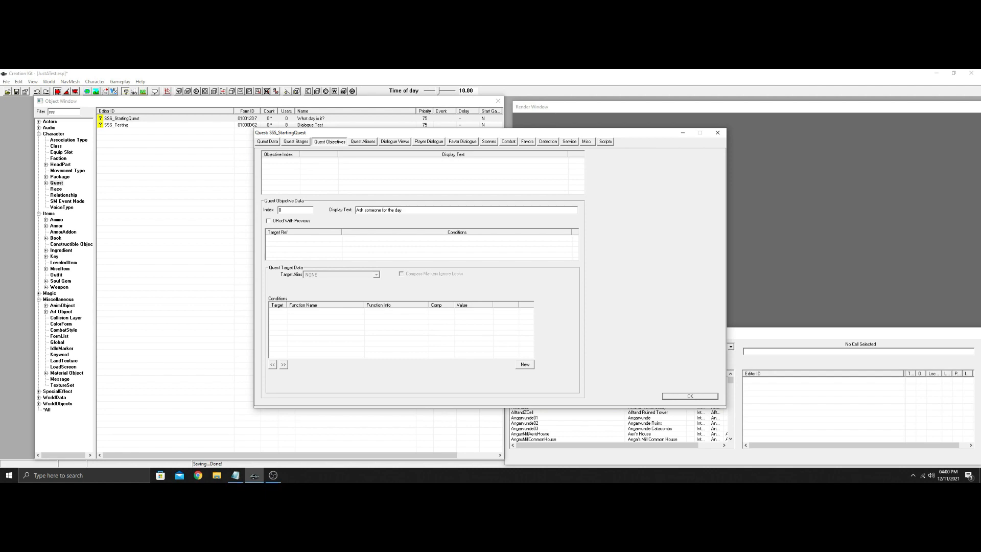
mouse_move(410, 273)
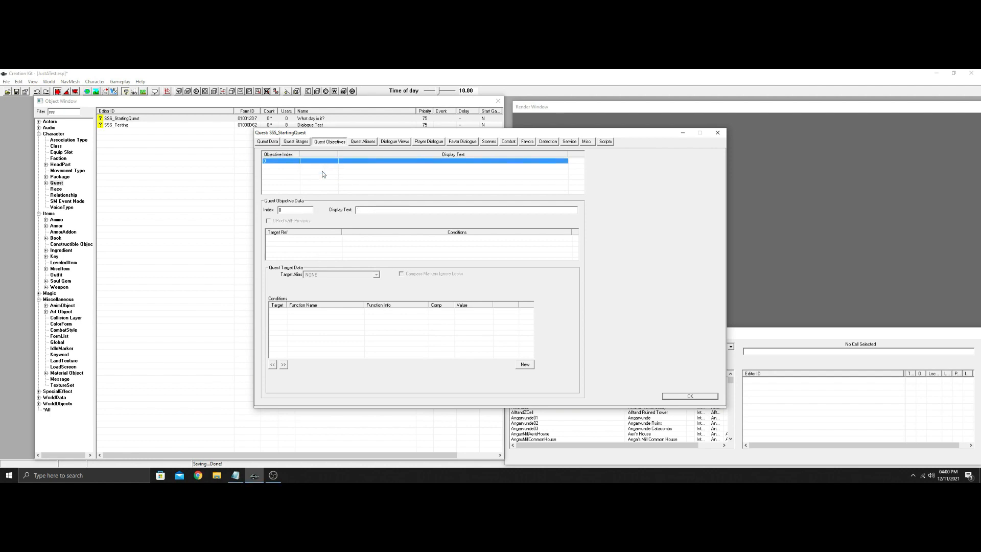
type("Au")
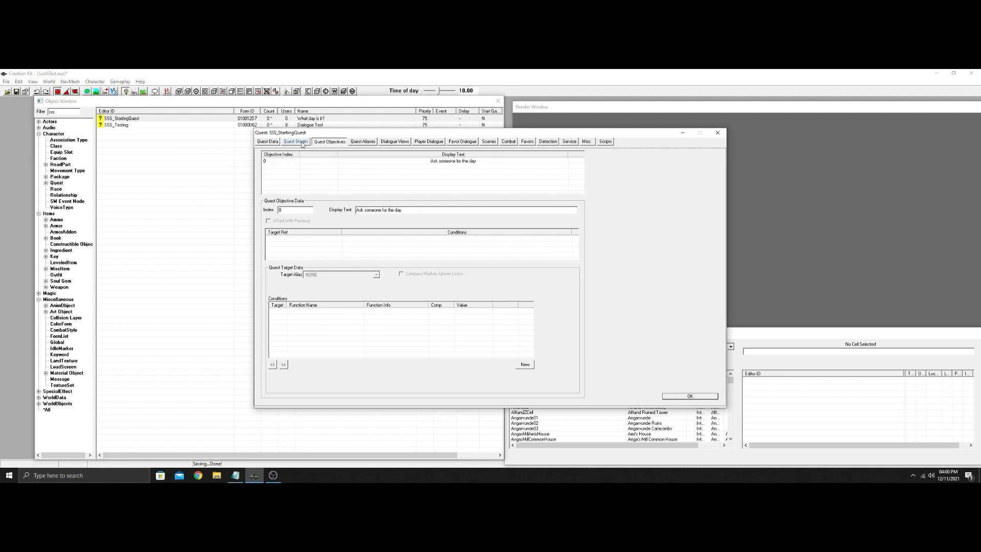
left_click(295, 140)
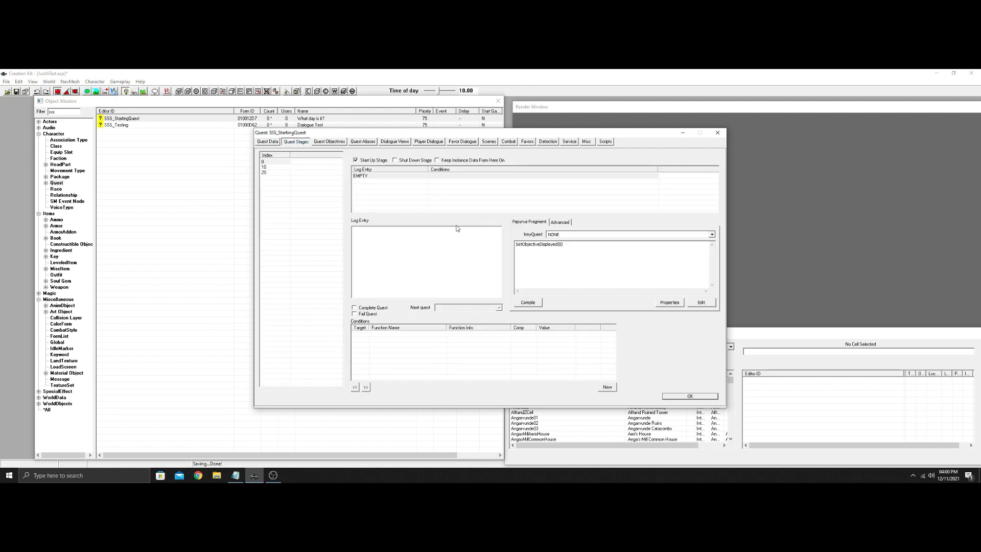
left_click(267, 141)
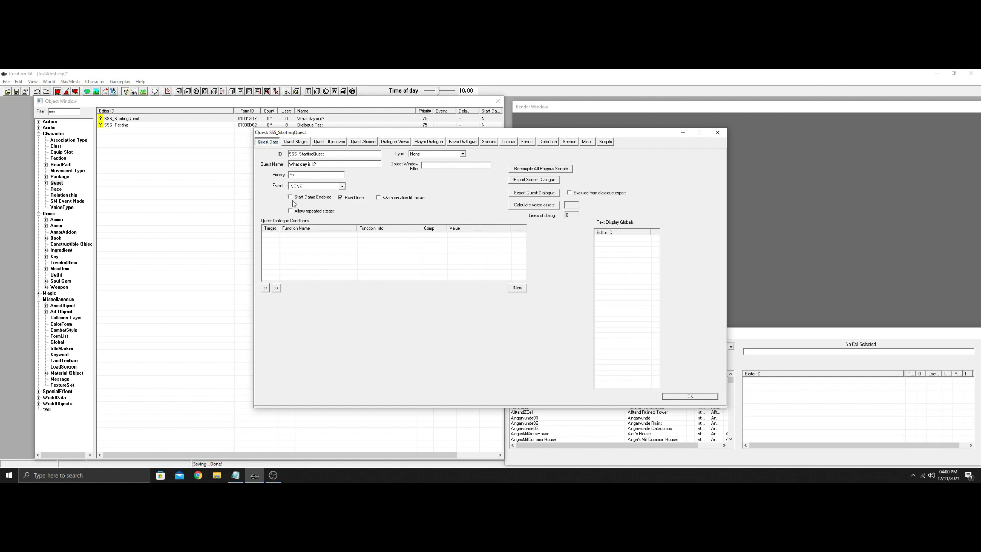
mouse_move(665, 383)
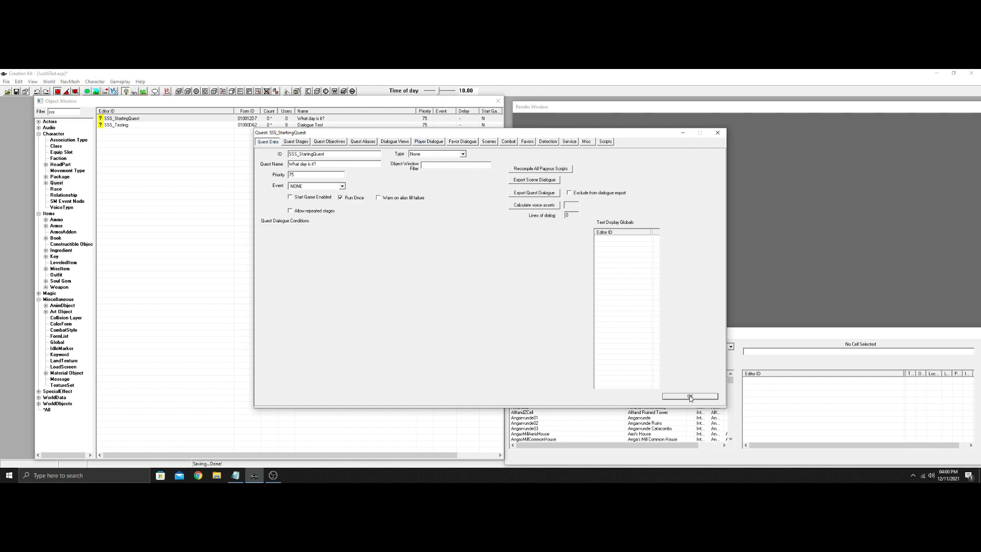
left_click(688, 396)
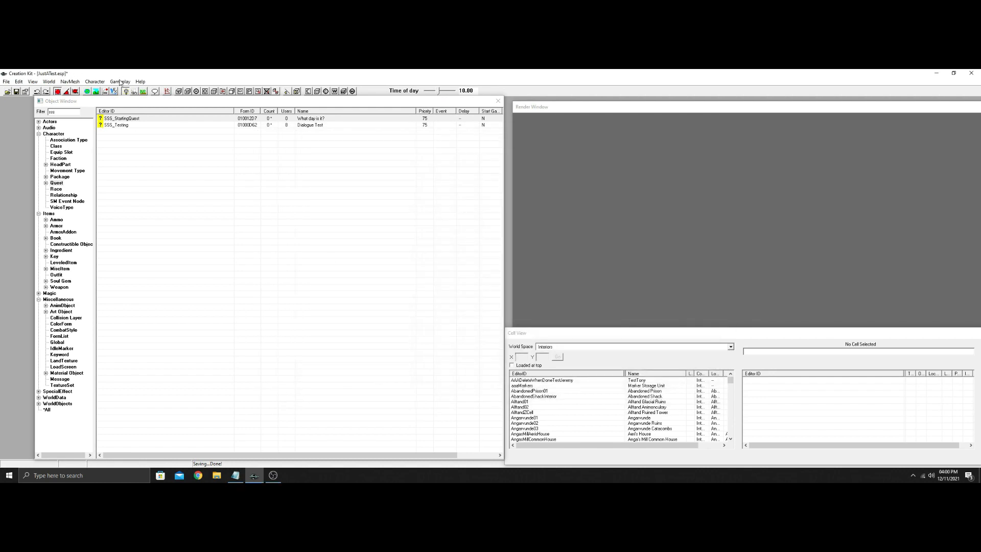
In SSS_Testing's Player Dialogue, create branch sss_Ending with starting topic sss_Ending001
double_click(116, 124)
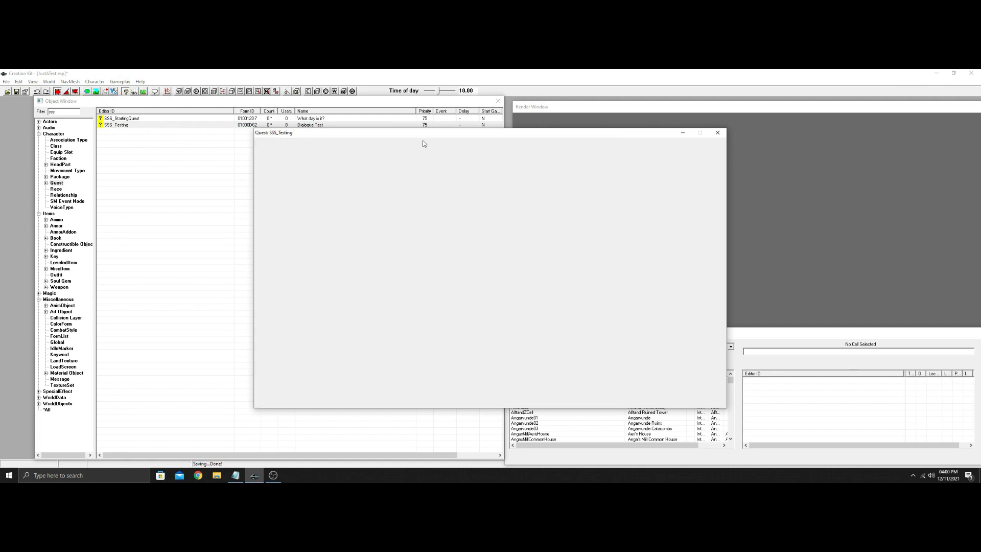
left_click(428, 141)
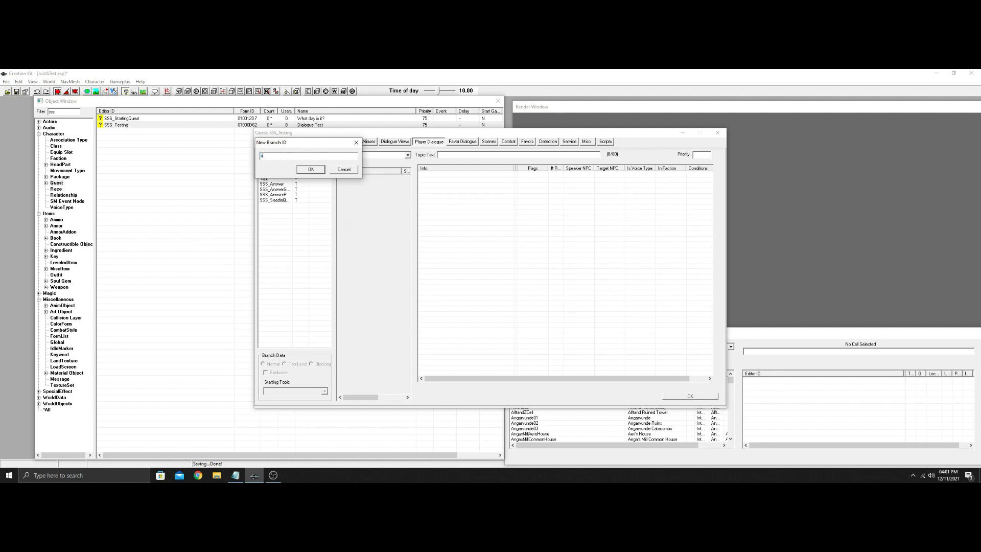
type("SSS_")
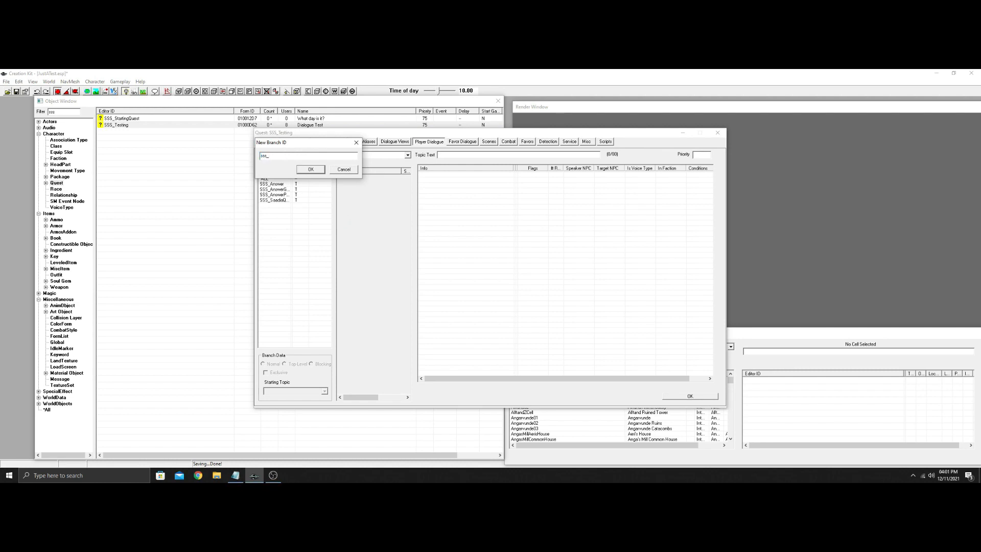
type("_Ending00")
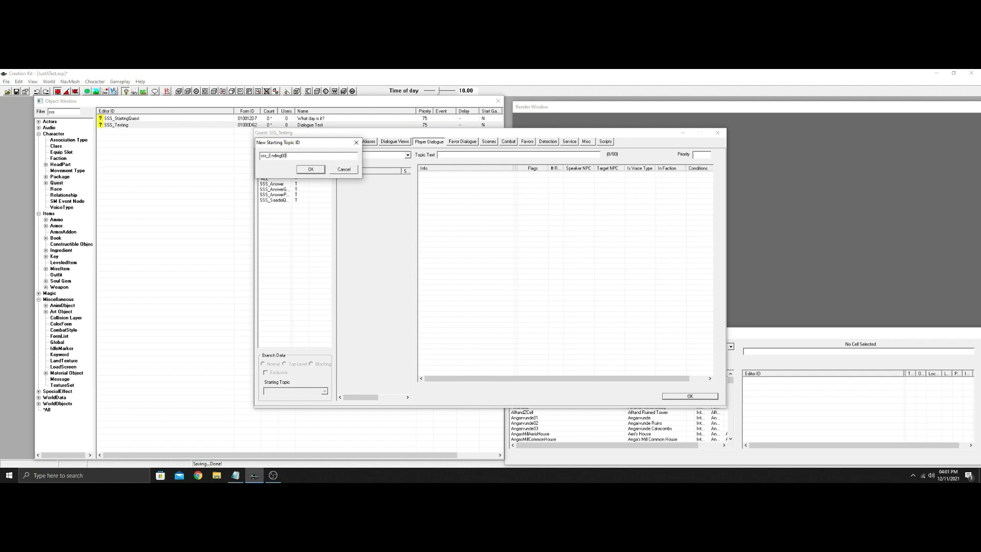
left_click(311, 169)
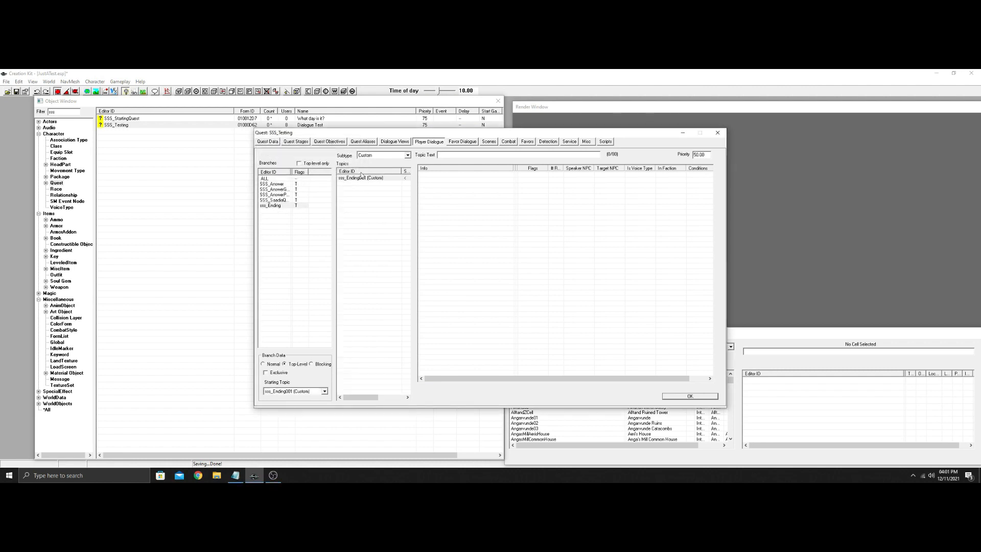
Enter 'Glad you remembered' as the sss_Ending001 topic text
left_click(362, 177)
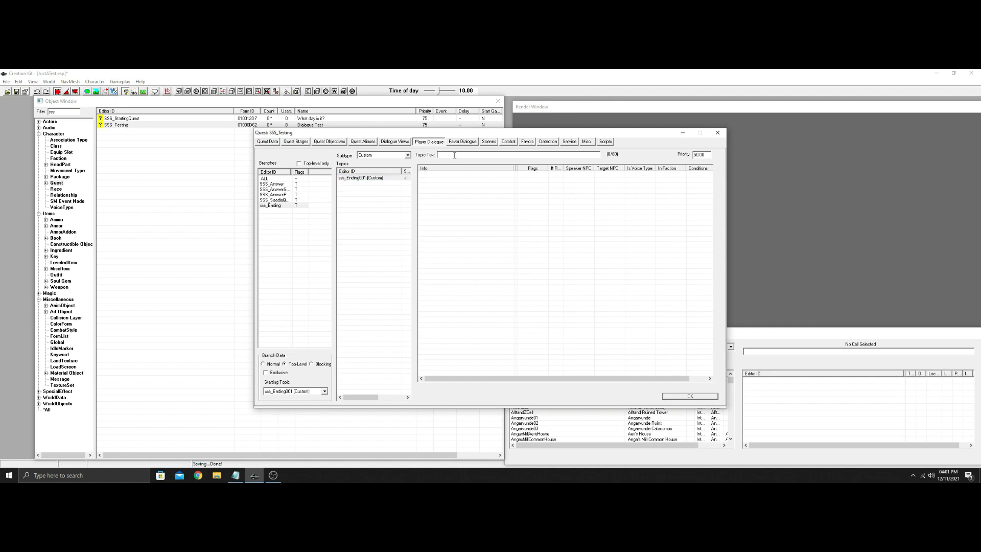
type("Glad you l")
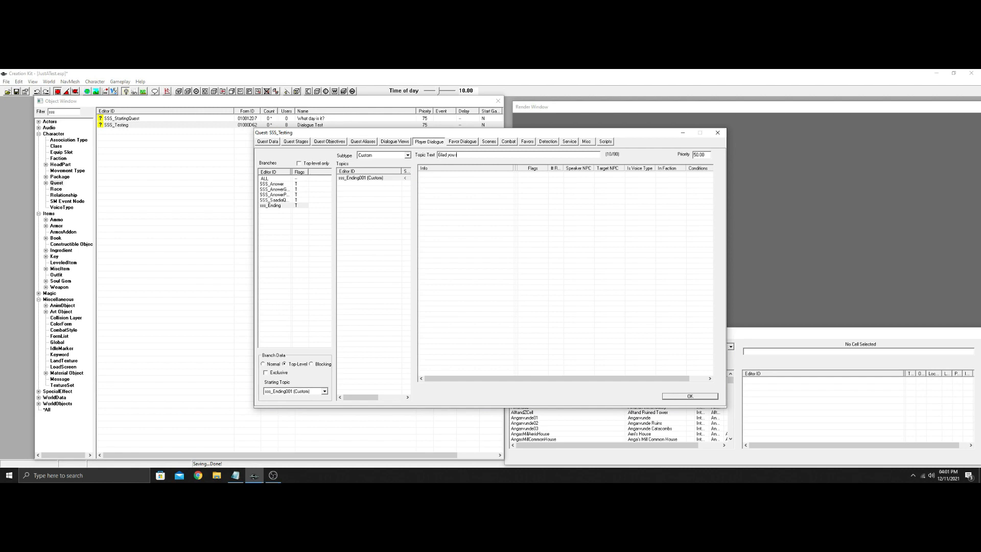
type("remebered")
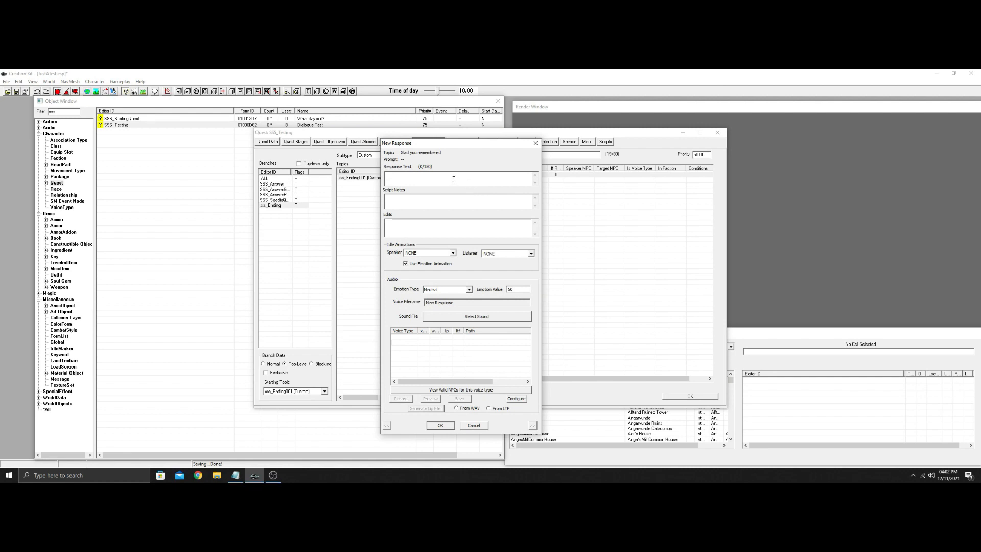
Add response 'Thanks' and compile an end fragment GetOwningQuest().Setstage(100)
type("Thanks")
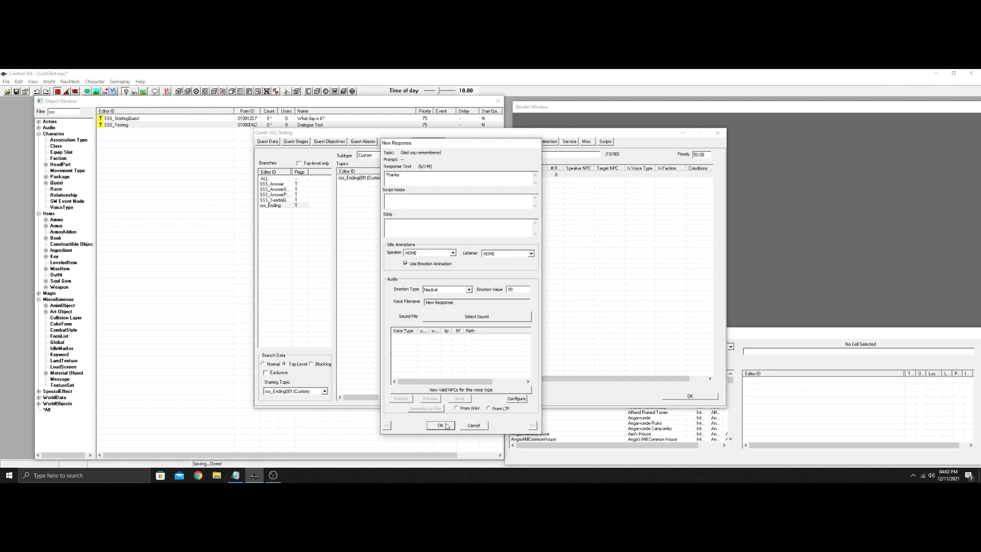
left_click(441, 425)
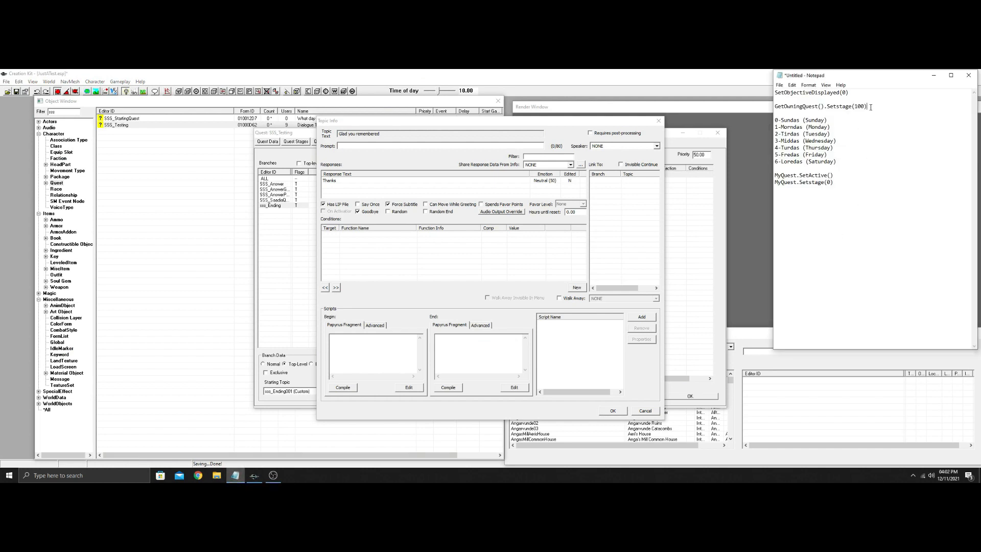
right_click(813, 107)
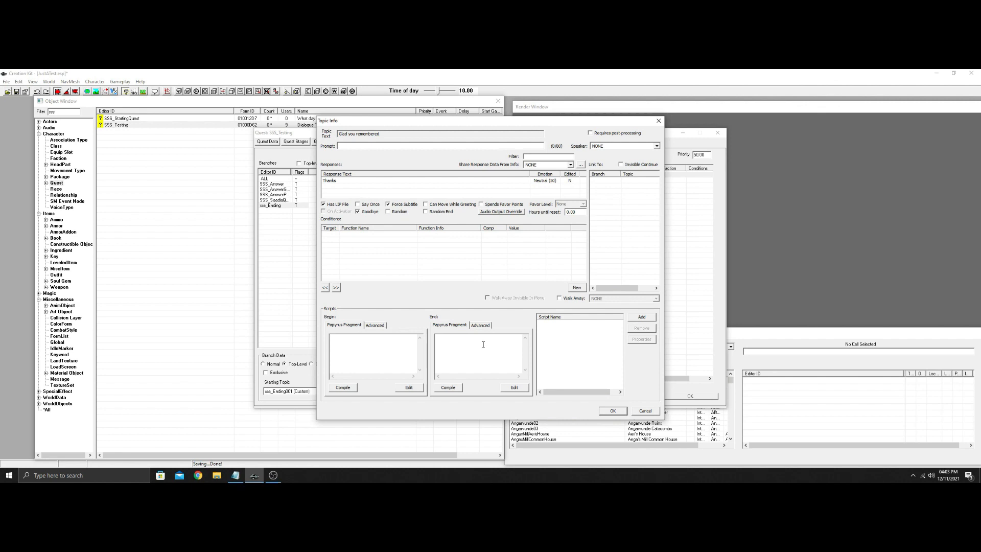
type("GetOwningQuest().Setstage(100)")
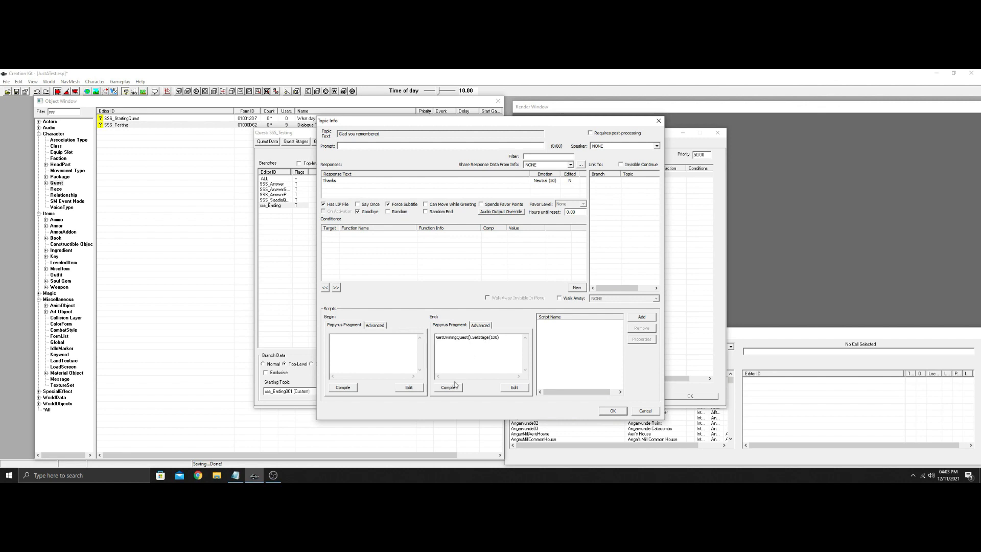
left_click(448, 387)
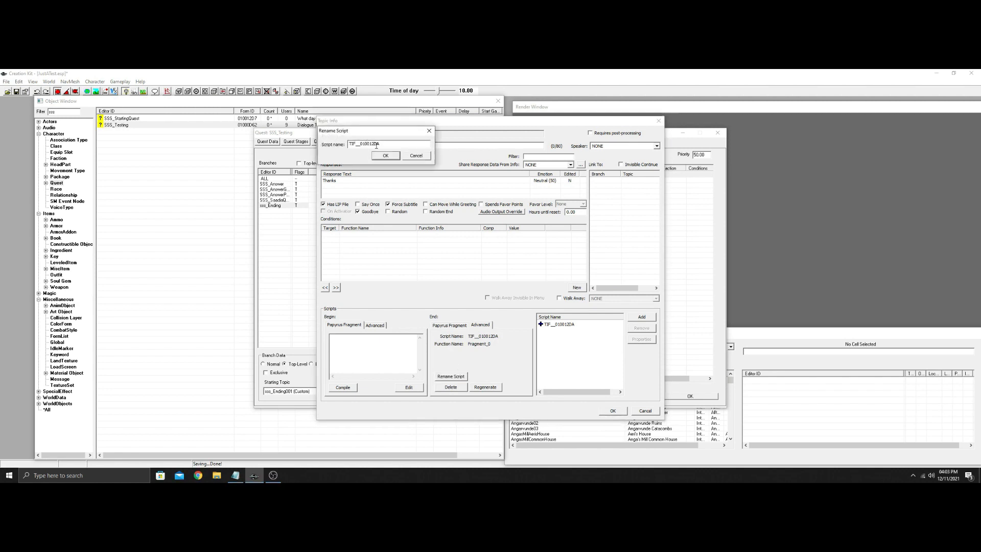
Rename the generated script to Test_100 and save the response
left_click(369, 144)
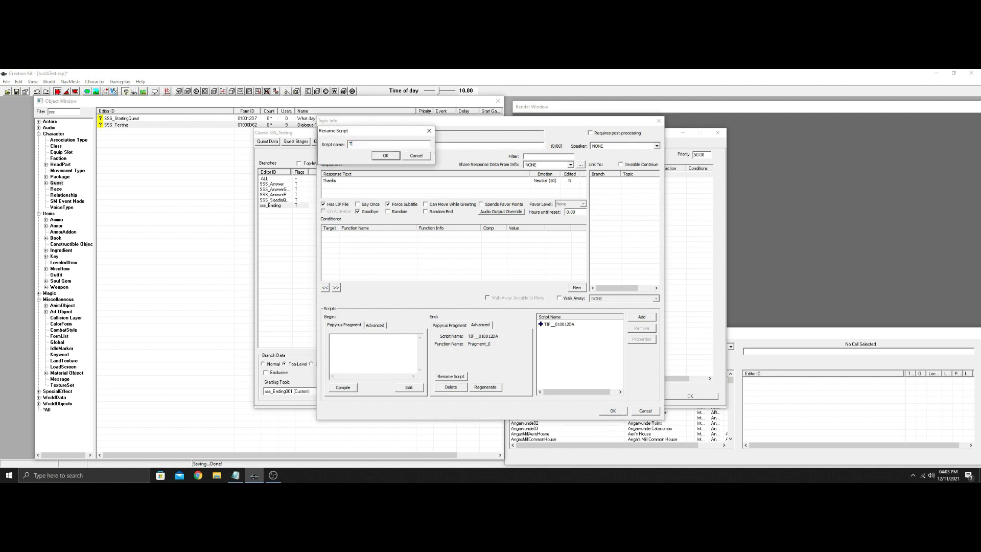
type("est_1")
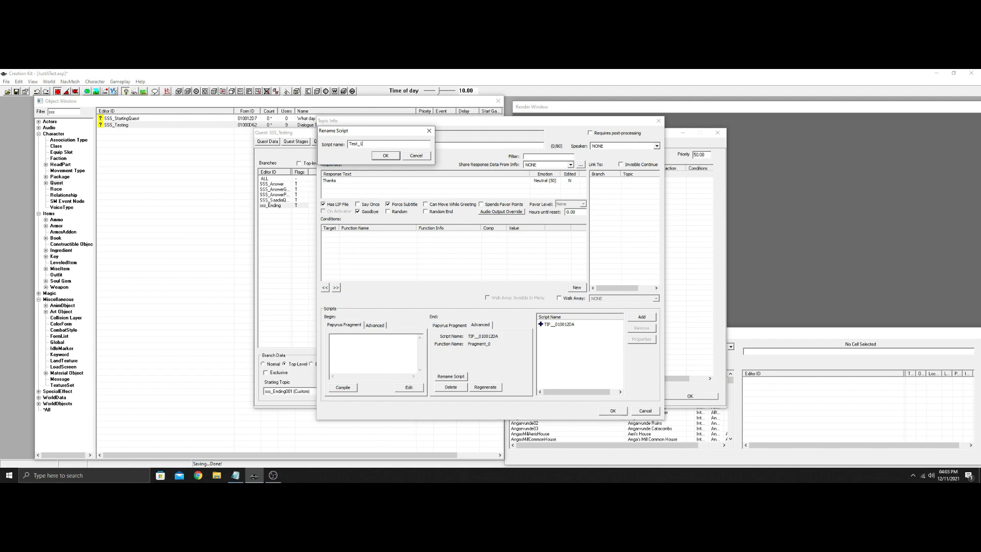
left_click(385, 155)
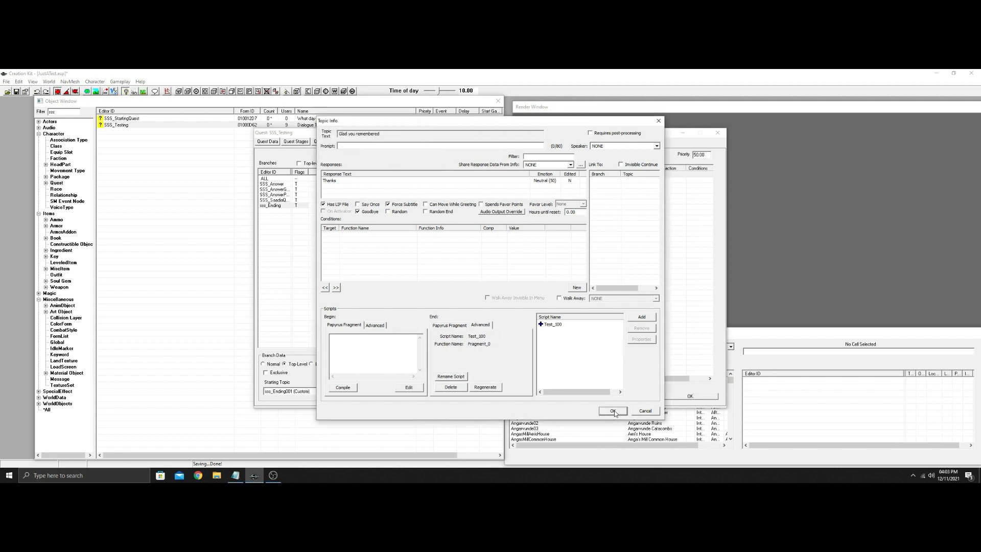
left_click(612, 410)
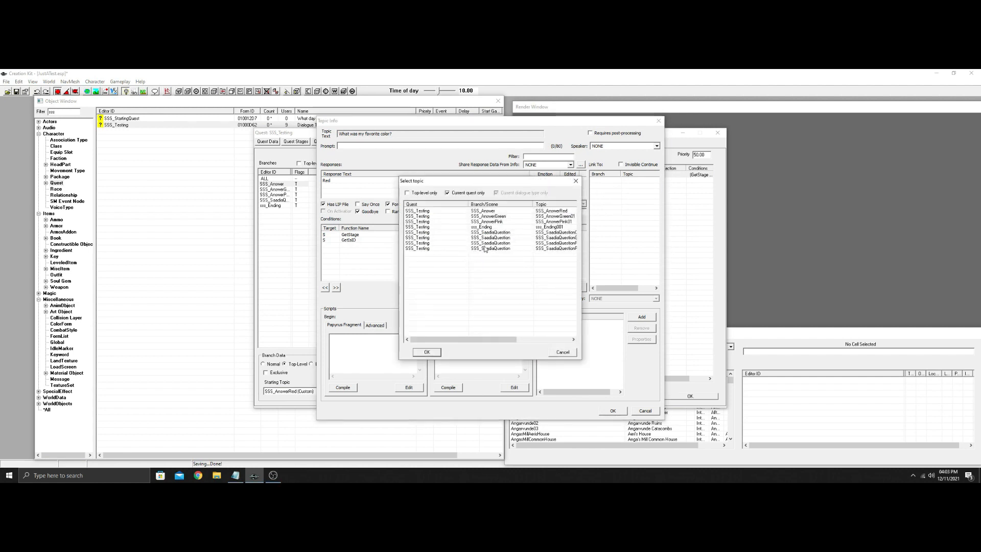
Link the Red response to sss_Ending001, save, and begin linking the Pink response
left_click(427, 352)
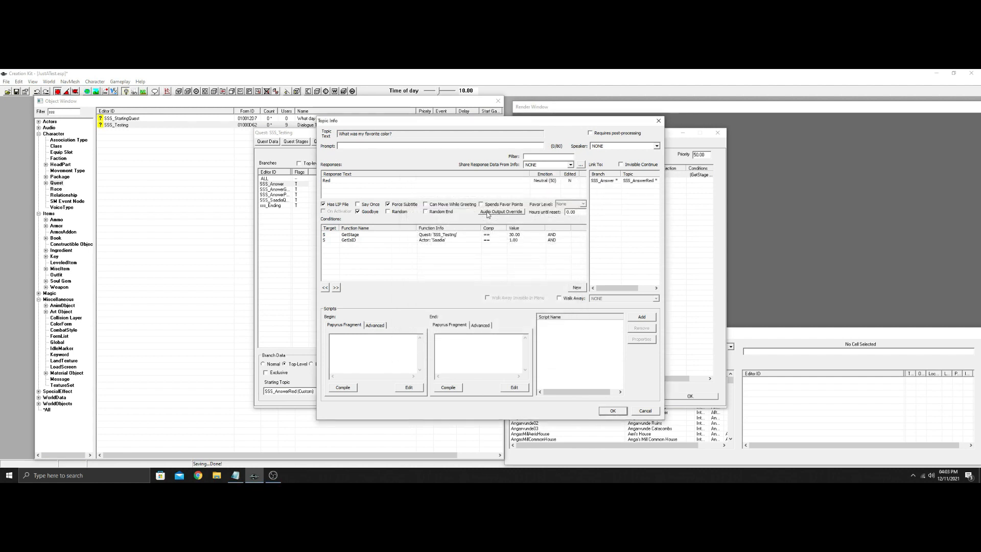
left_click(625, 181)
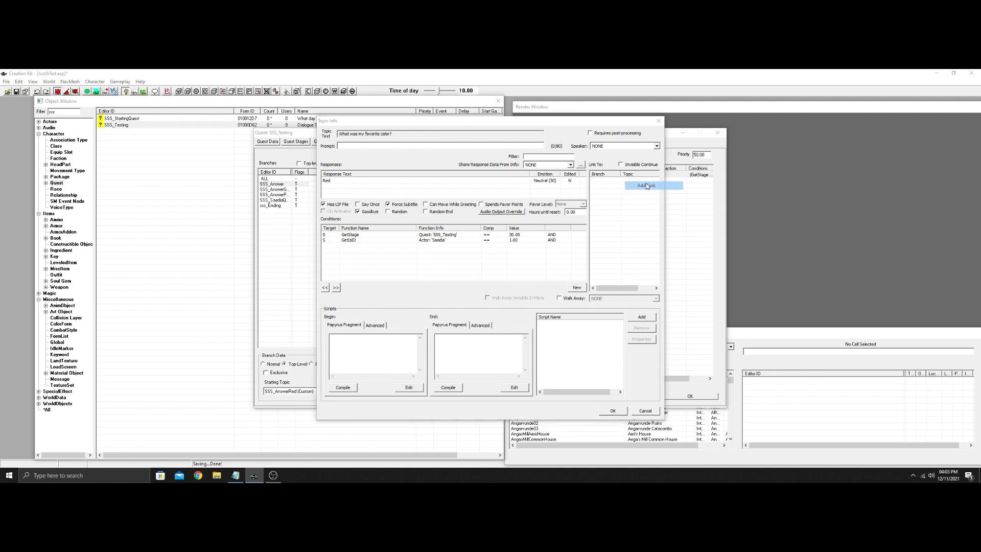
left_click(646, 185)
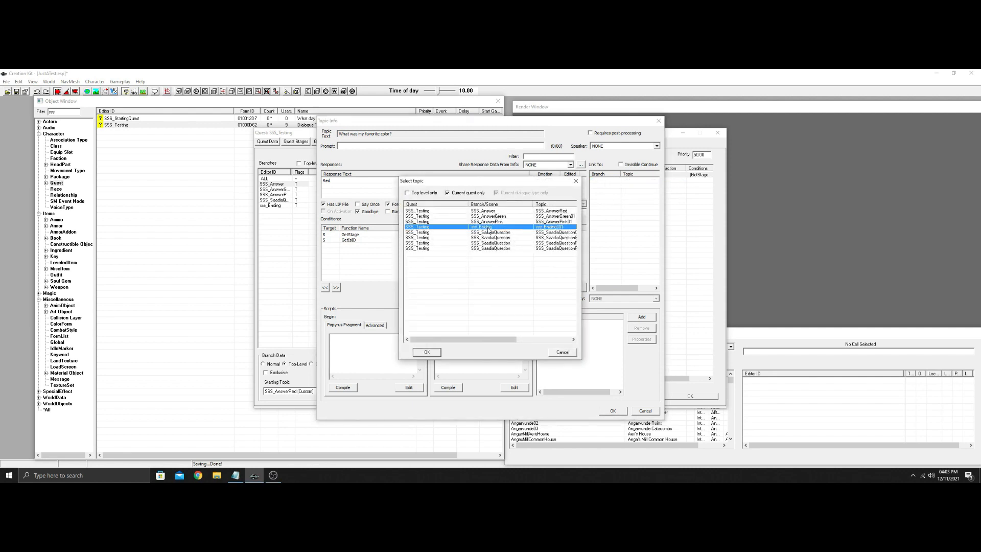
left_click(426, 351)
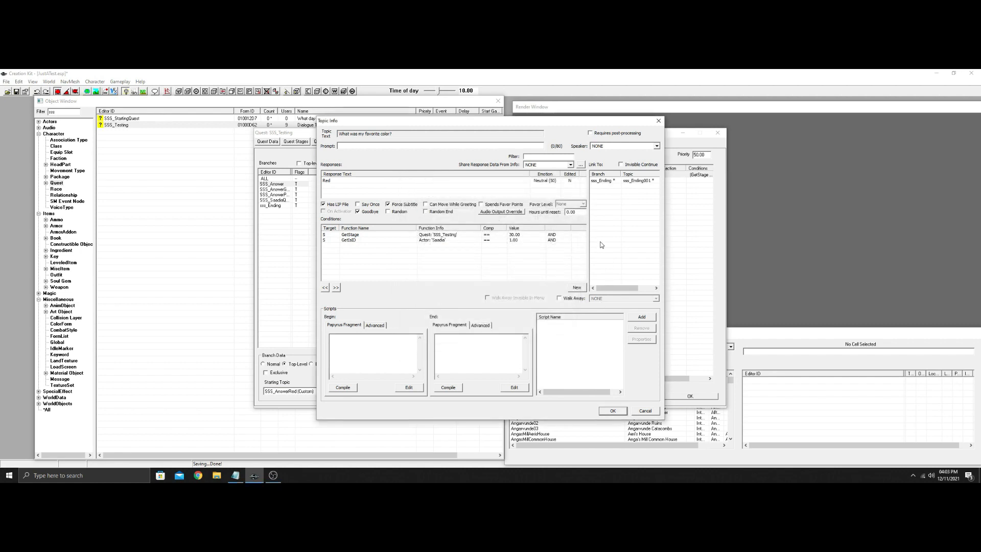
mouse_move(634, 185)
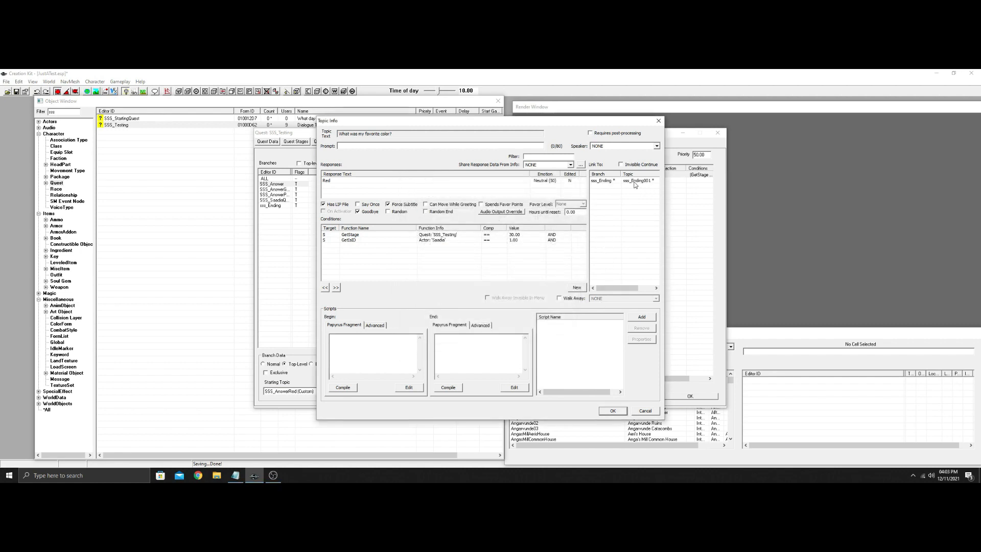
left_click(637, 180)
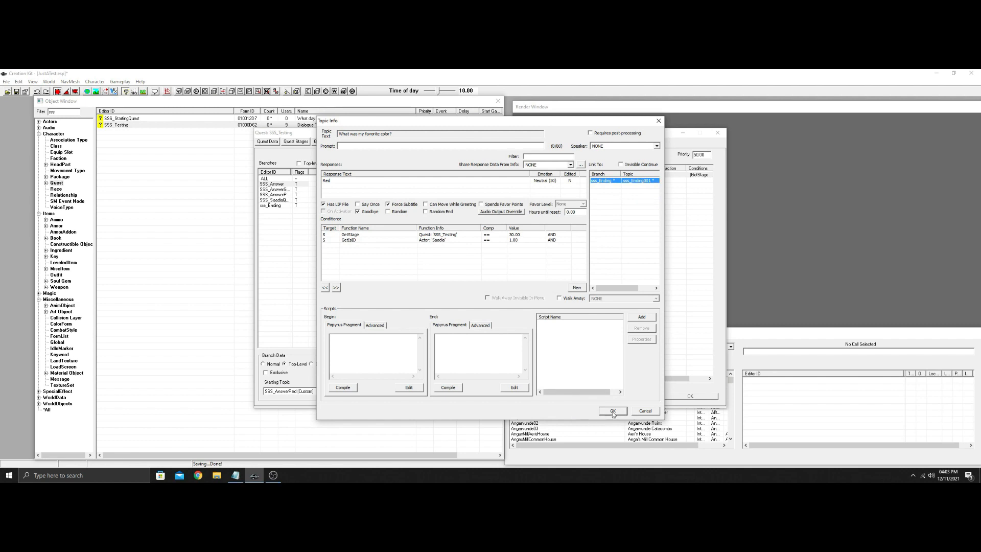
left_click(612, 411)
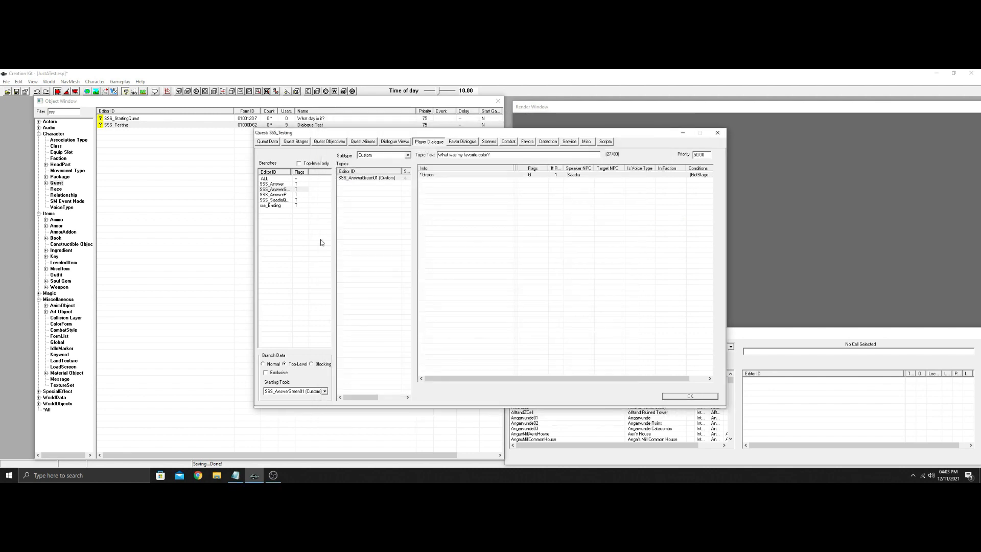
left_click(272, 194)
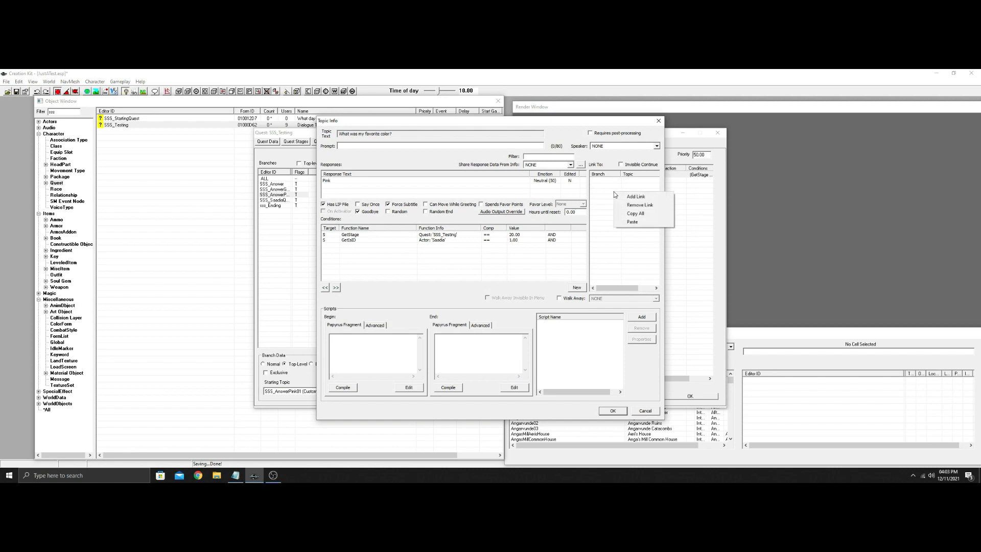
left_click(635, 196)
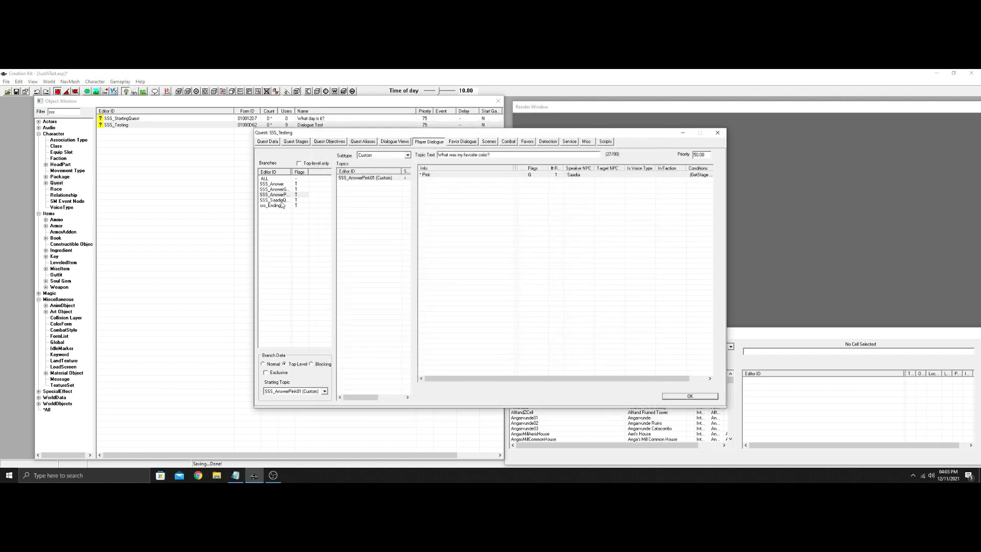
Select stage 100 of SSS_Testing and enter CompleteAllObjectives() in its Papyrus fragment
left_click(272, 205)
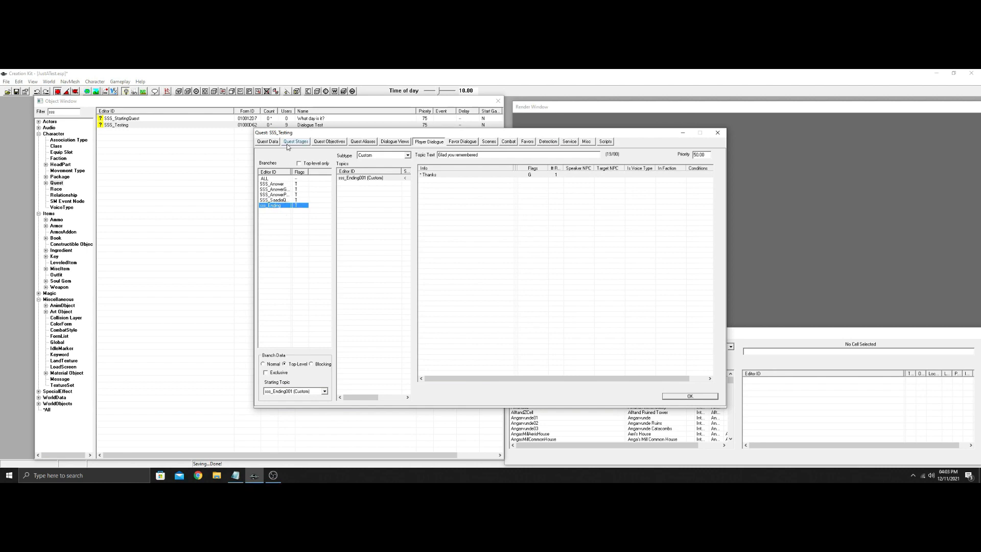
left_click(295, 141)
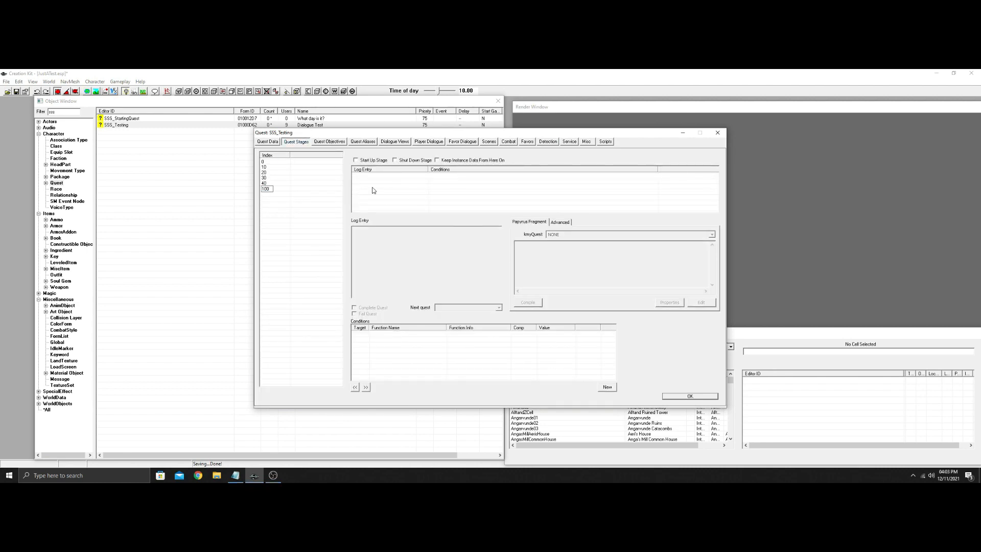
left_click(265, 189)
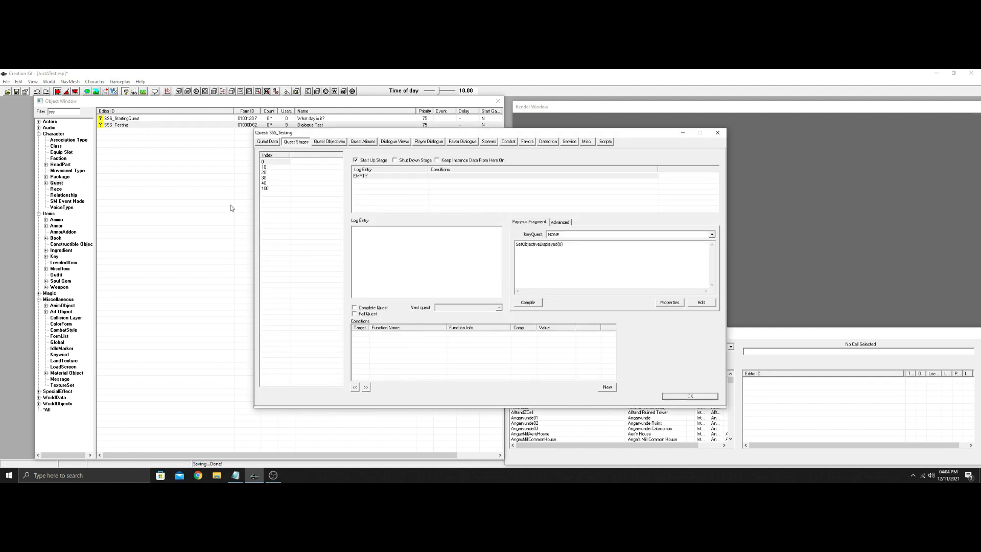
left_click(265, 189)
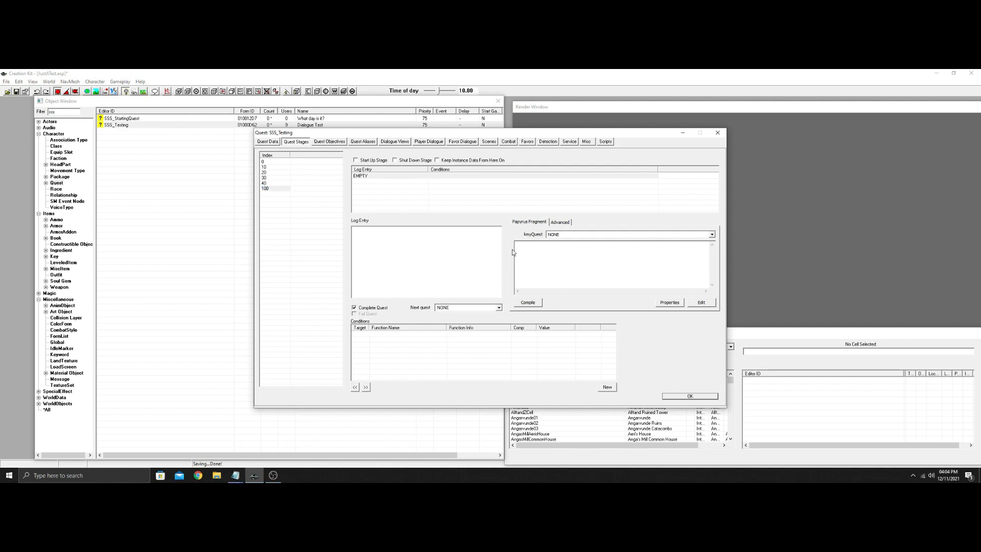
type("CompleteAllObjectives()")
type("Stop()")
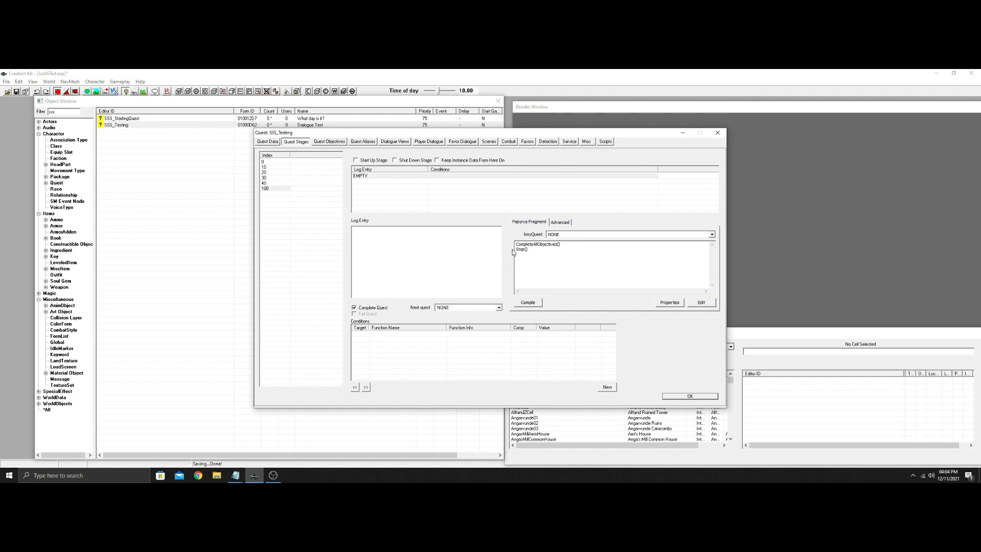
mouse_move(552, 306)
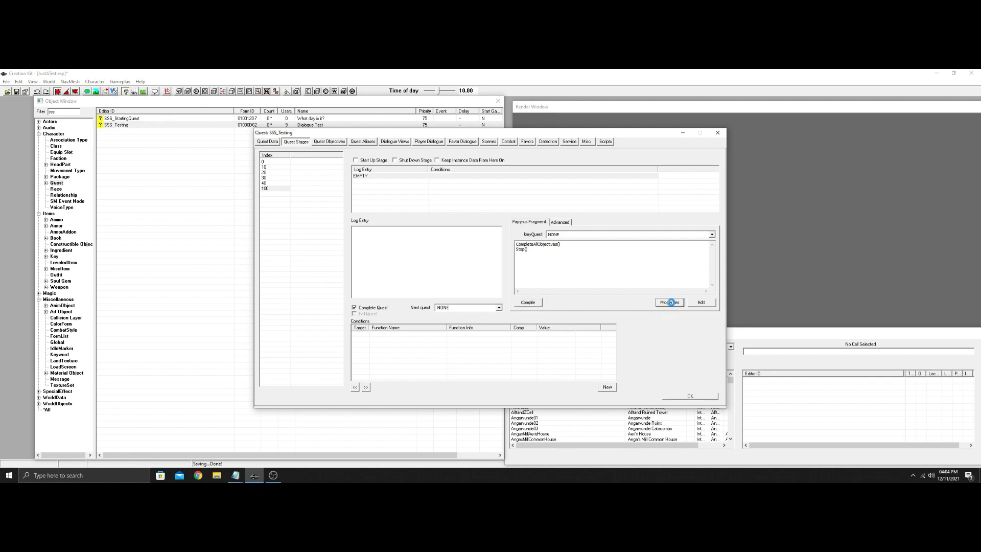
Add a Quest-type property named Time to the stage 100 script
left_click(669, 302)
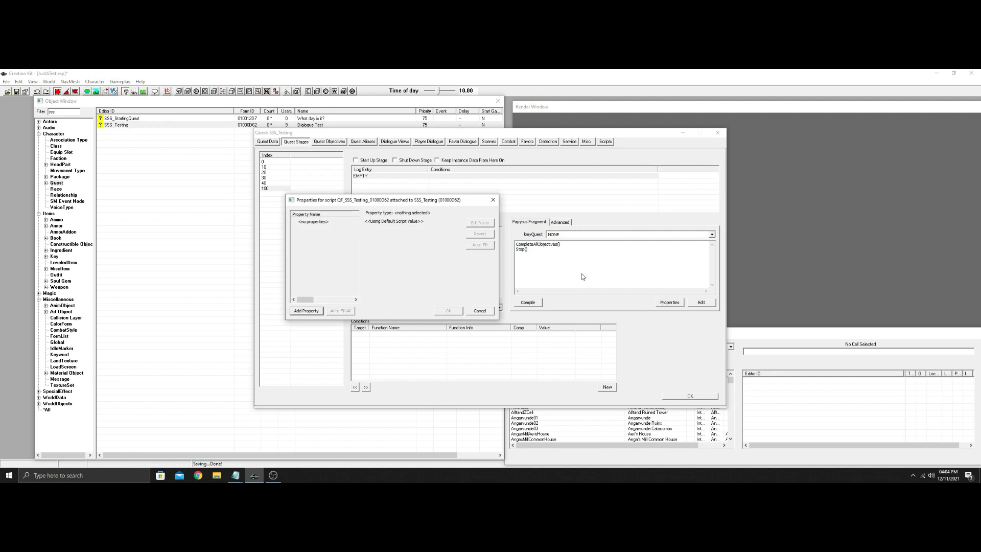
left_click(306, 310)
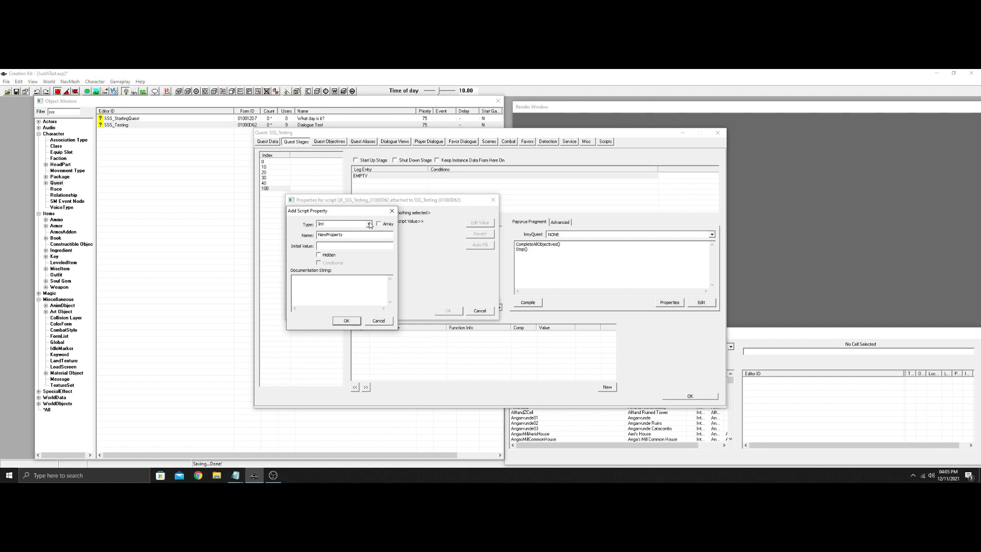
left_click(369, 224)
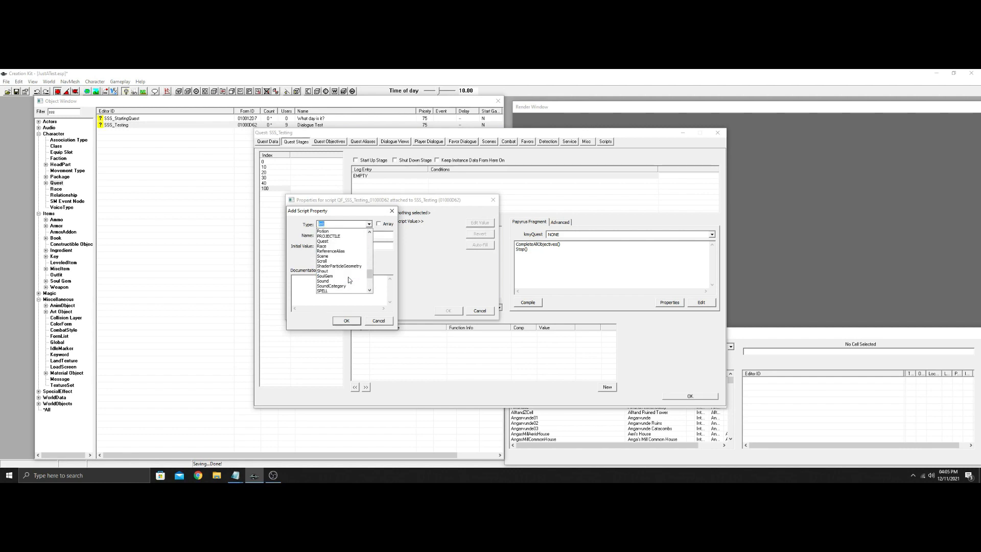
left_click(323, 291)
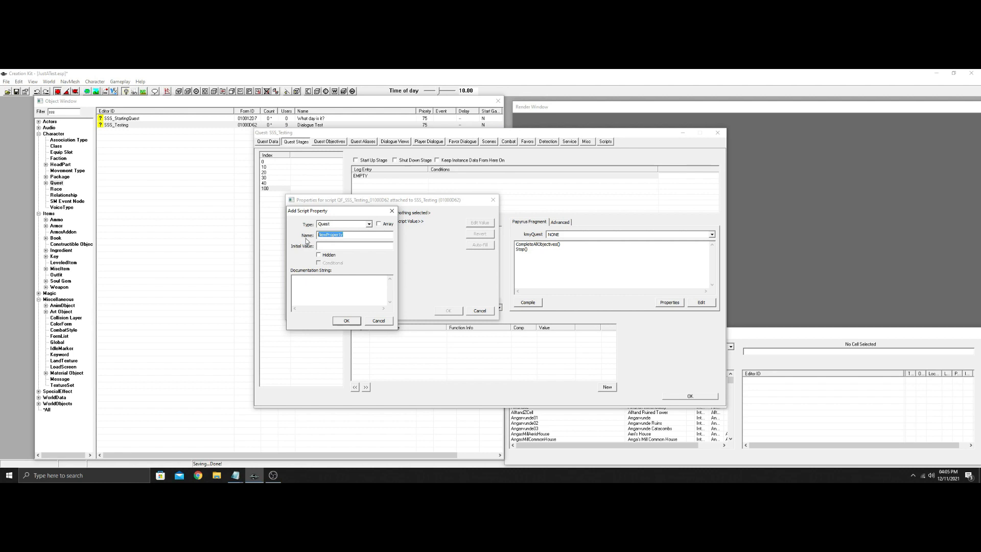
type("Time")
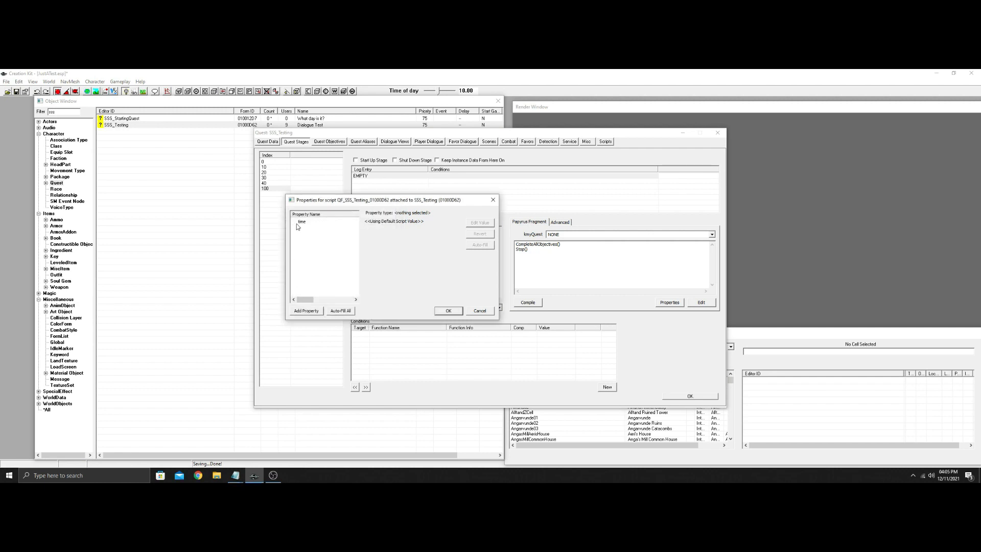
Set the Time property's value to SSS_StartingQuest and confirm
left_click(302, 221)
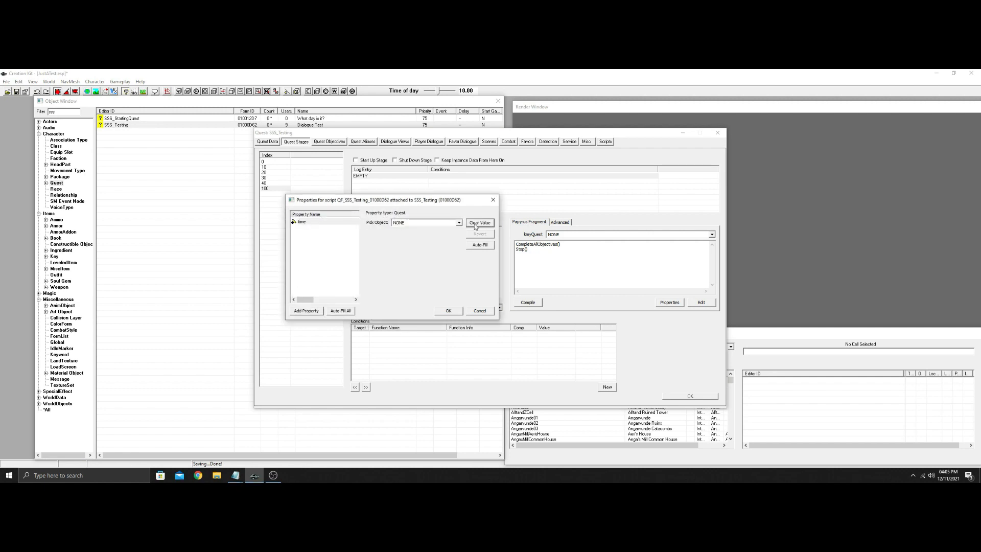
left_click(458, 222)
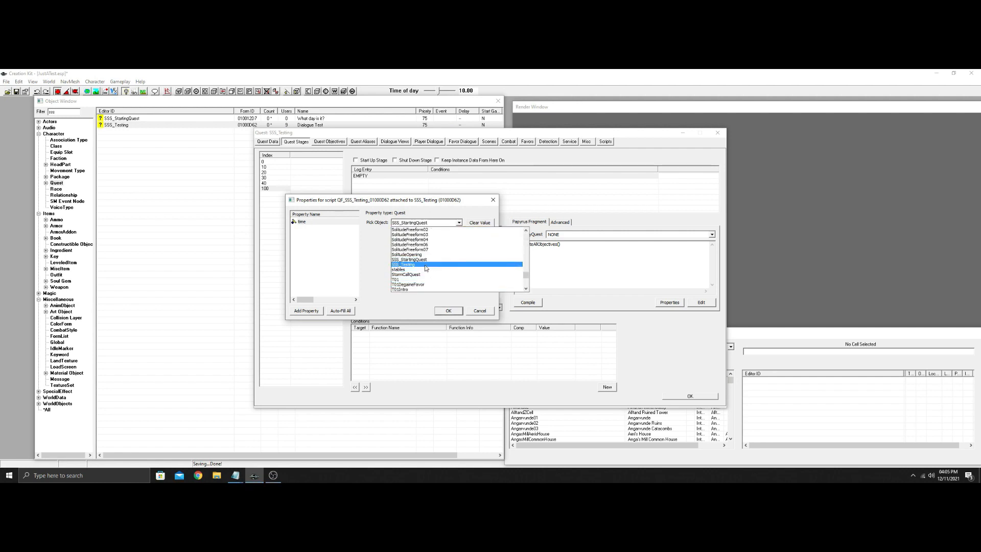
left_click(409, 259)
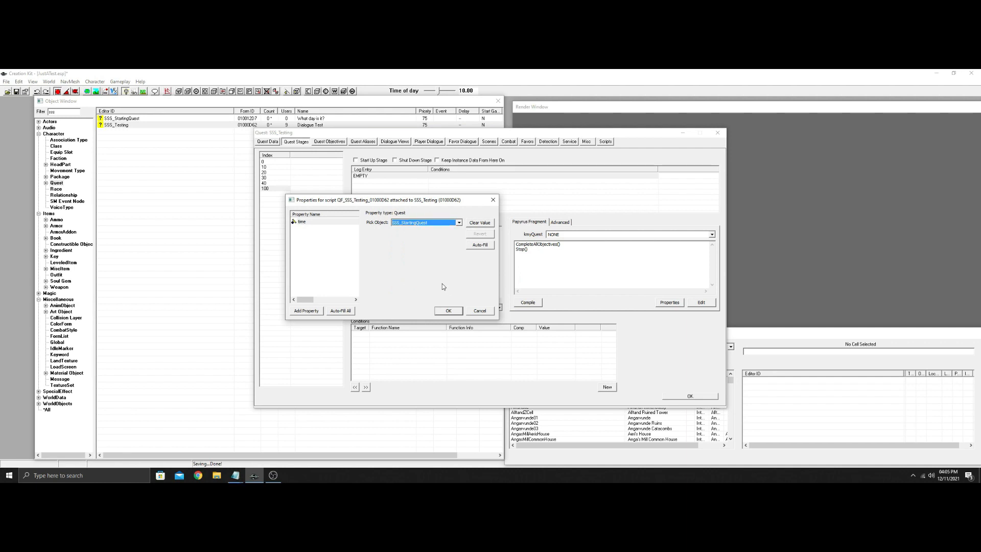
left_click(448, 311)
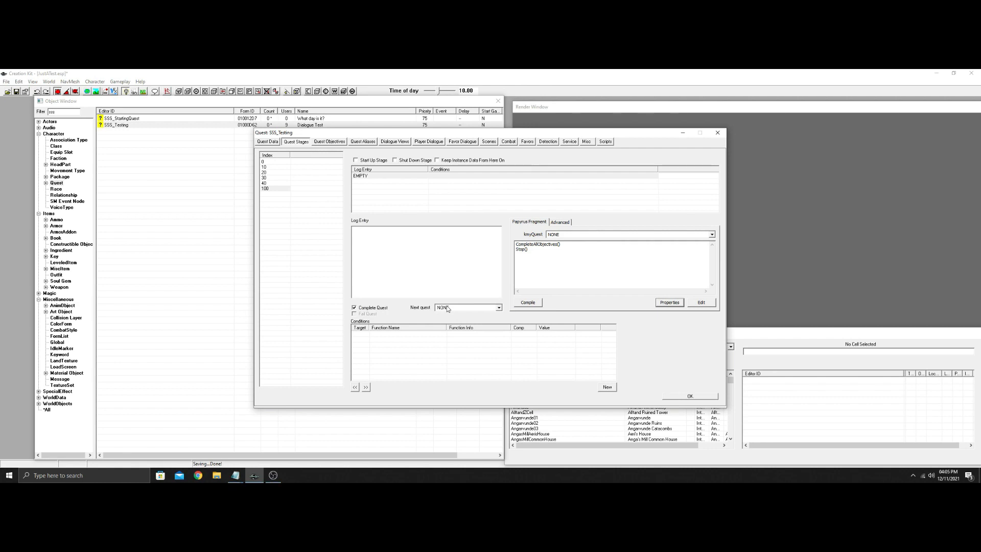
mouse_move(236, 476)
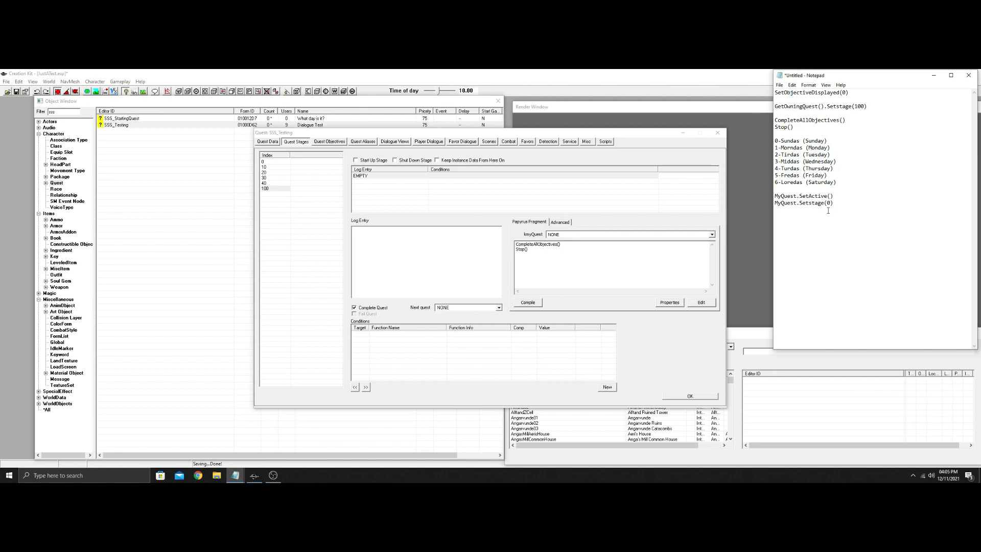
Copy the SetActive/SetStage lines from Notepad into stage 100's fragment as Time.SetActive() and Time.SetStage(0)
right_click(807, 199)
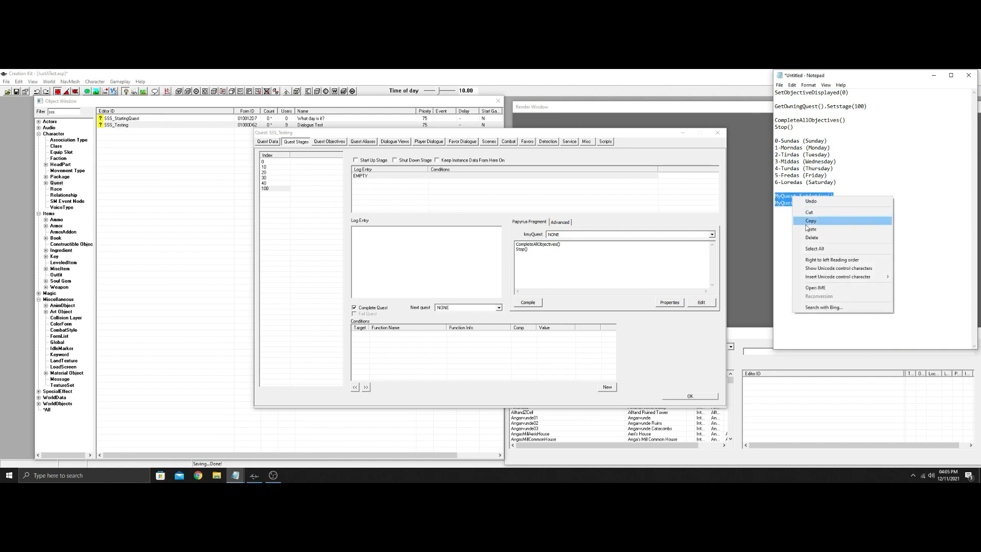
left_click(810, 220)
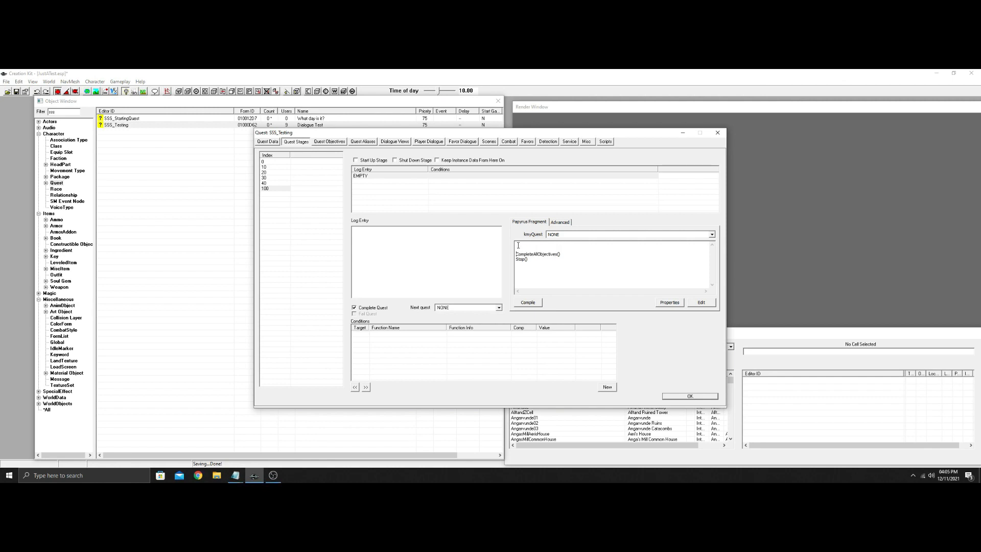
type("MyQuest.SetActive()")
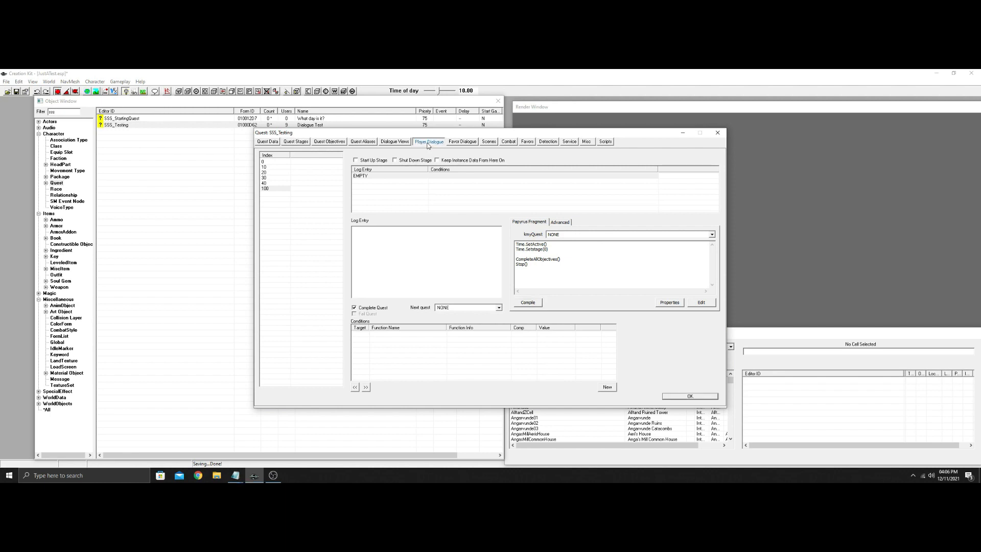
Check in Player Dialogue that the sss_Ending topic's Thanks response sets stage 100
left_click(429, 142)
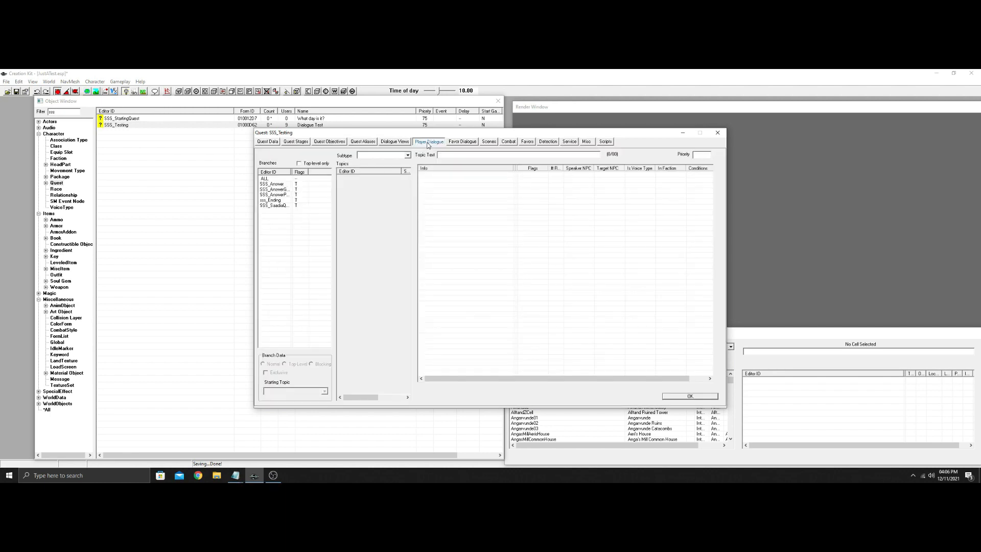
left_click(274, 205)
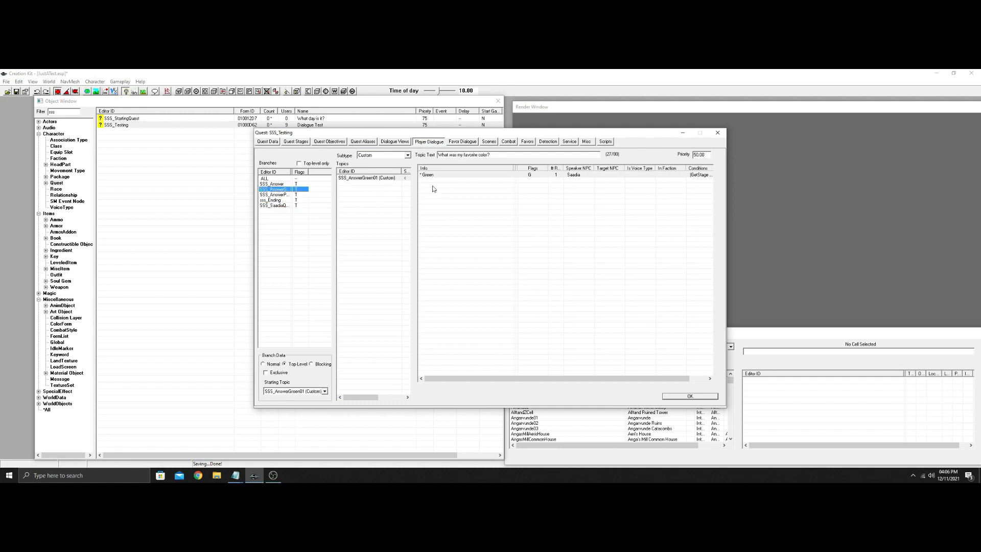
left_click(427, 175)
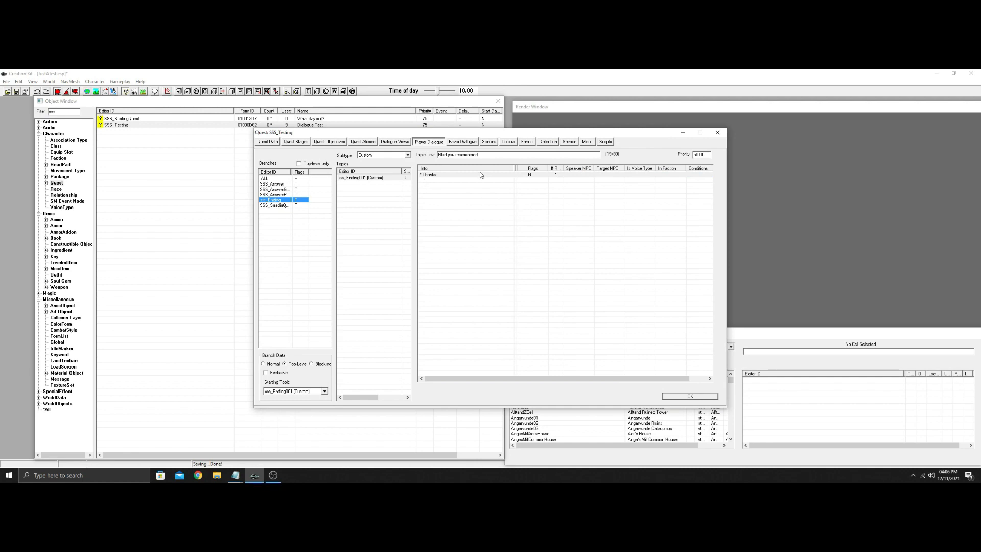
double_click(429, 174)
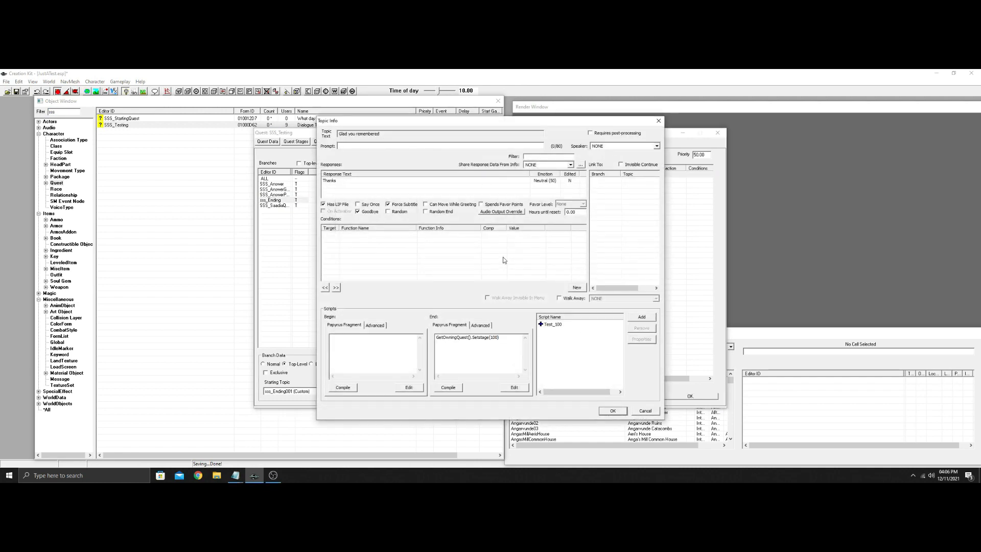
mouse_move(648, 419)
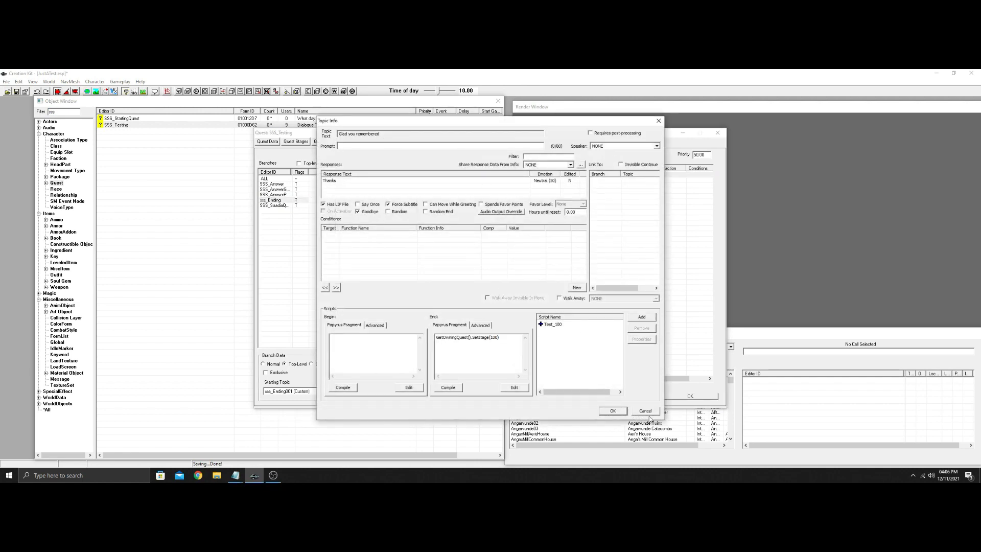
left_click(612, 410)
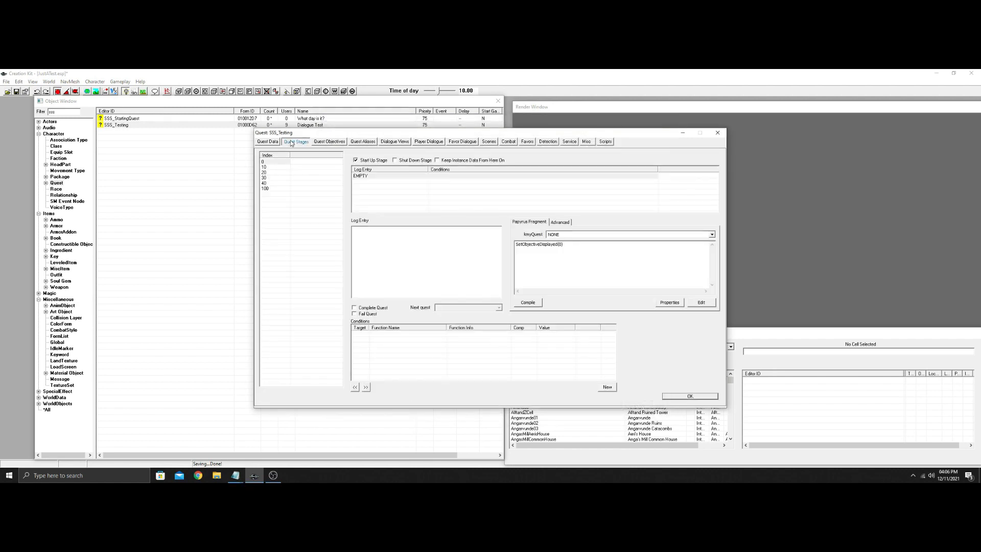
Select stage 100 to review its Time.SetActive(), Time.SetStage(0), CompleteAllObjectives() and Stop() fragment
left_click(265, 188)
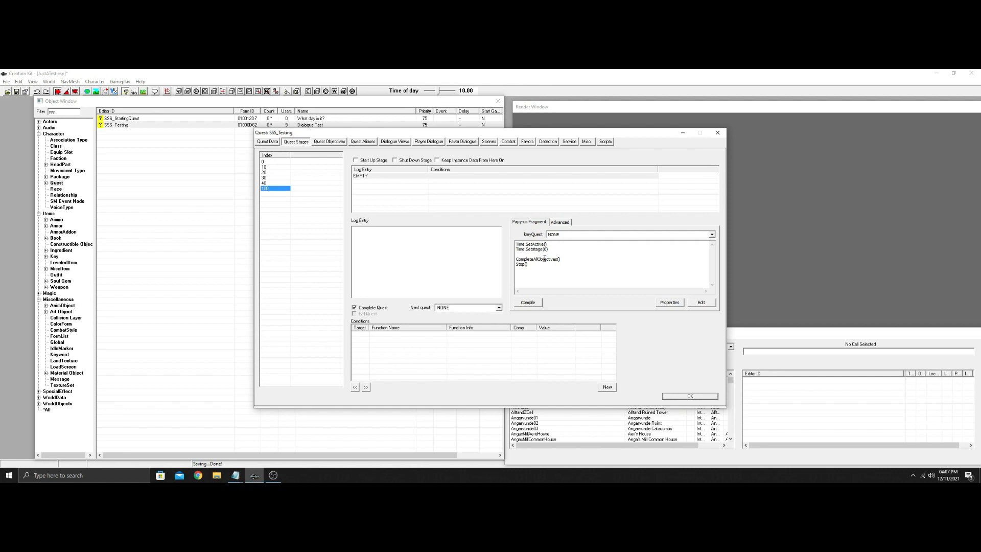
mouse_move(442, 152)
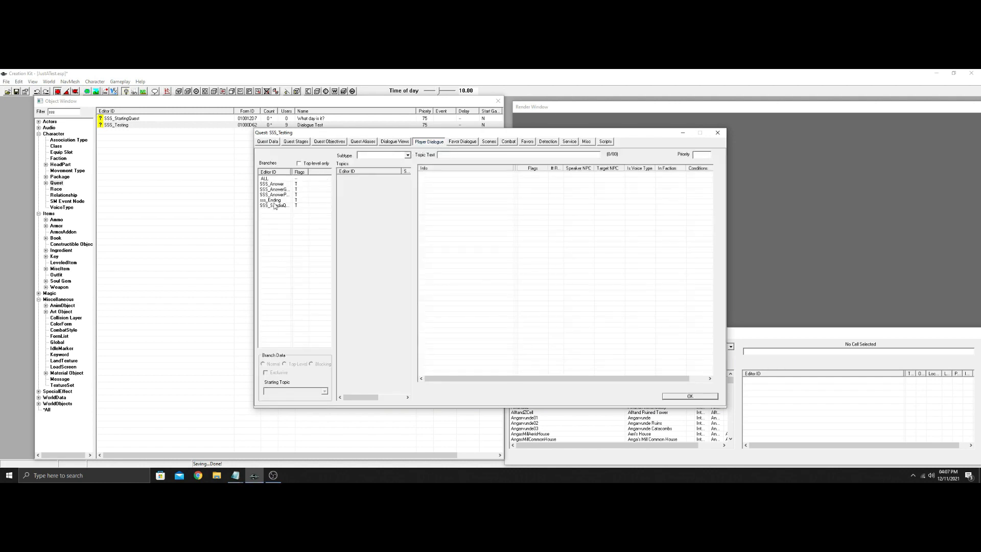
View the ending topic's Thanks response, then close and reopen the SSS_Testing quest window
left_click(270, 200)
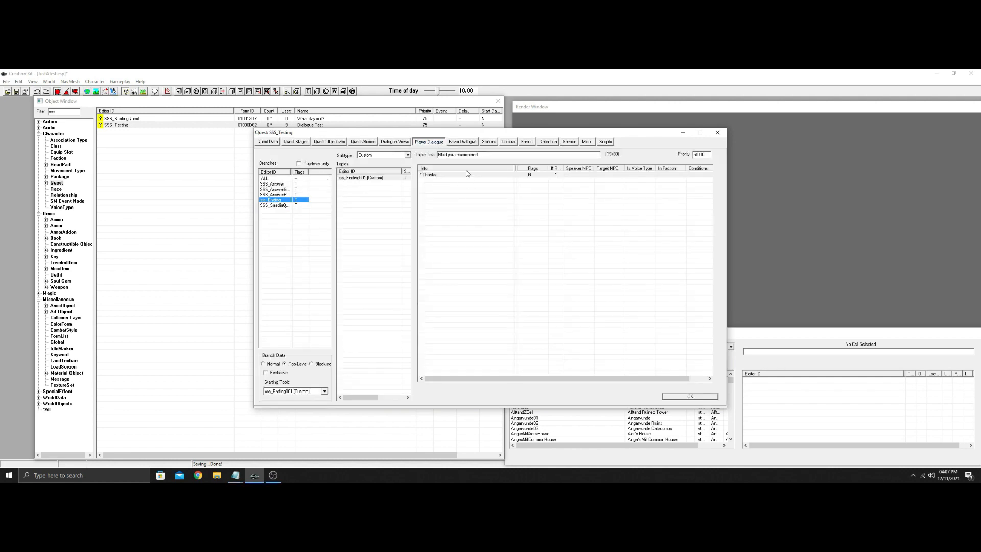
double_click(429, 175)
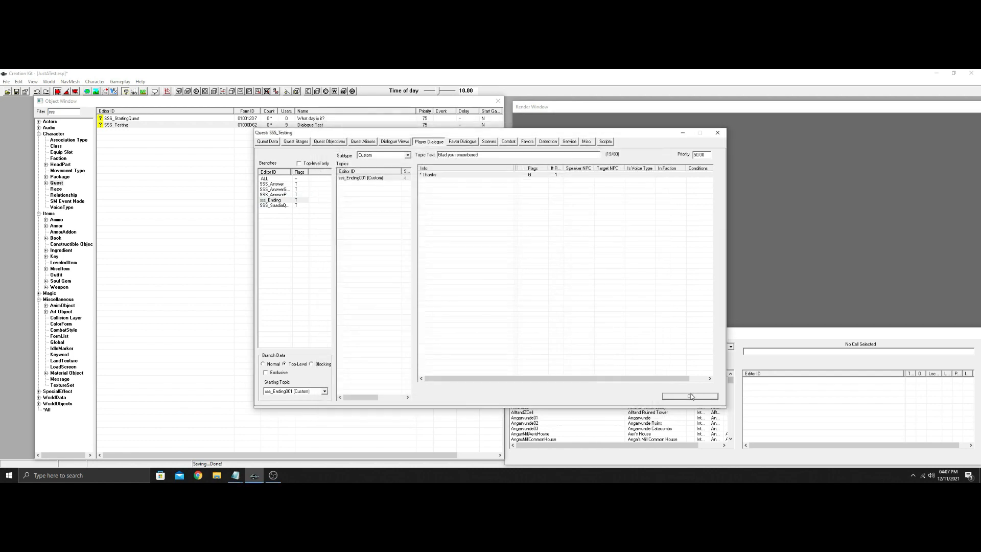
left_click(717, 132)
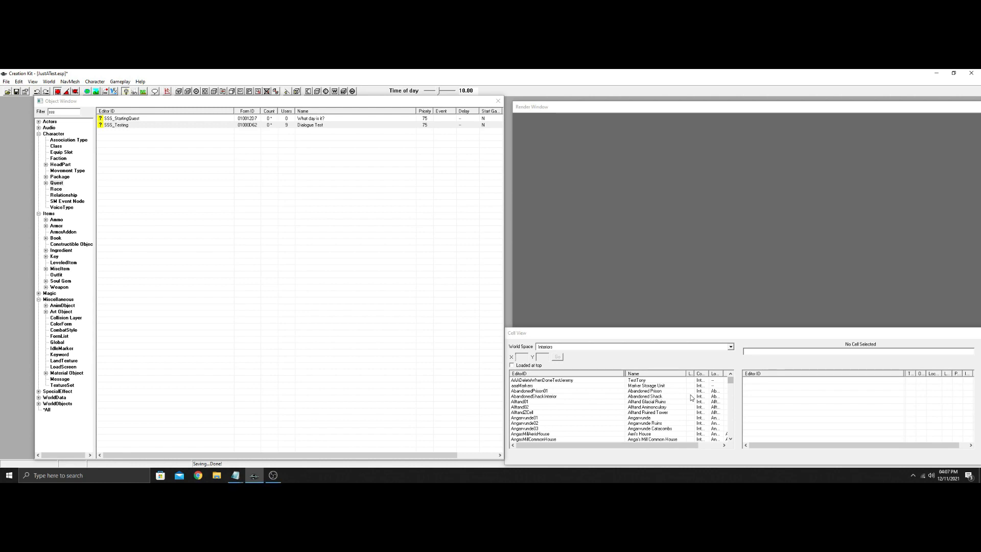
double_click(117, 125)
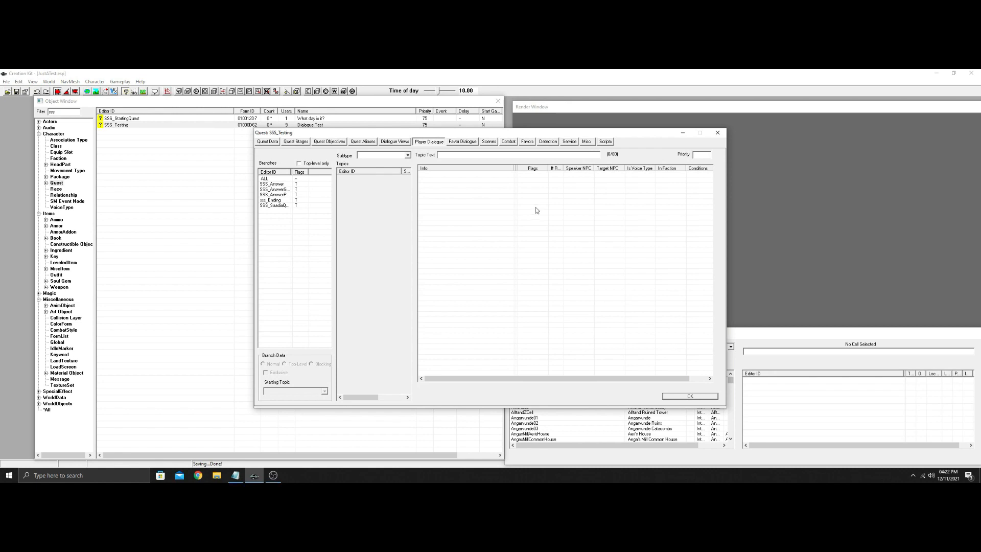
Verify the Red answer's Topic Info links to the sss_Ending001 topic
left_click(273, 183)
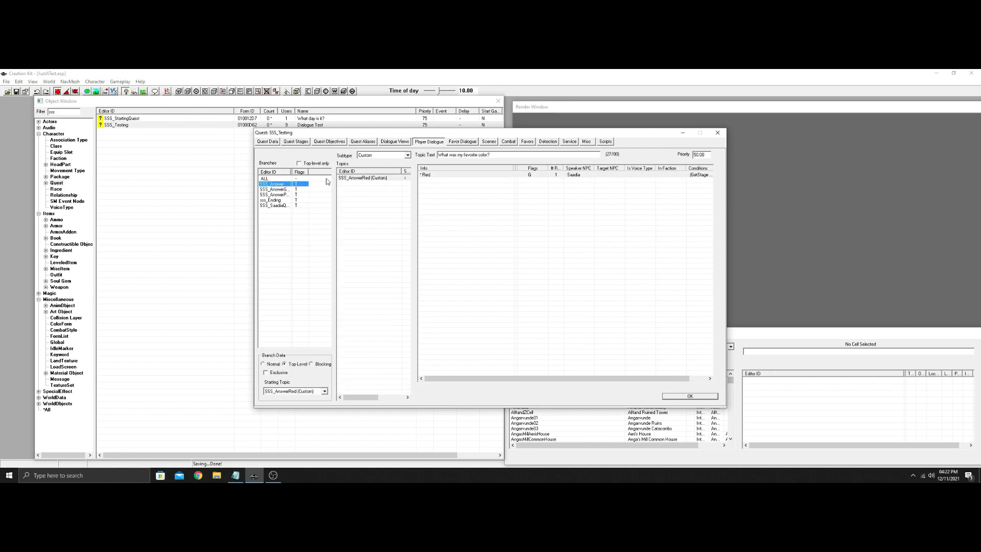
double_click(426, 175)
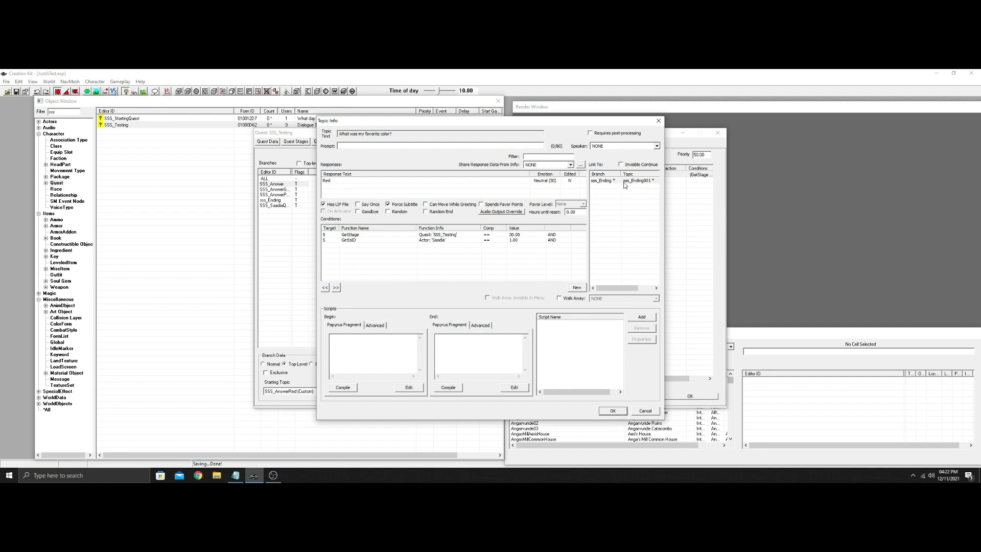
right_click(638, 181)
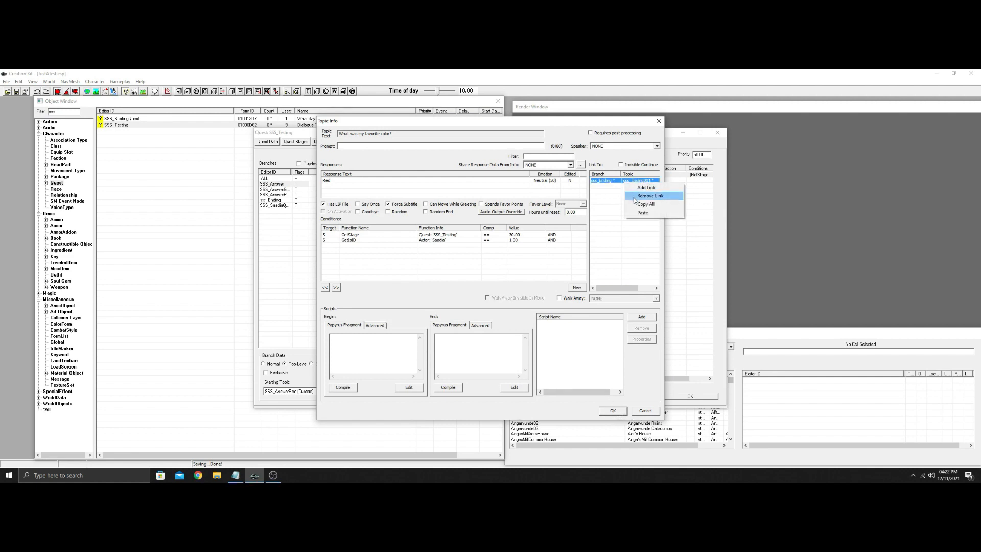
left_click(650, 195)
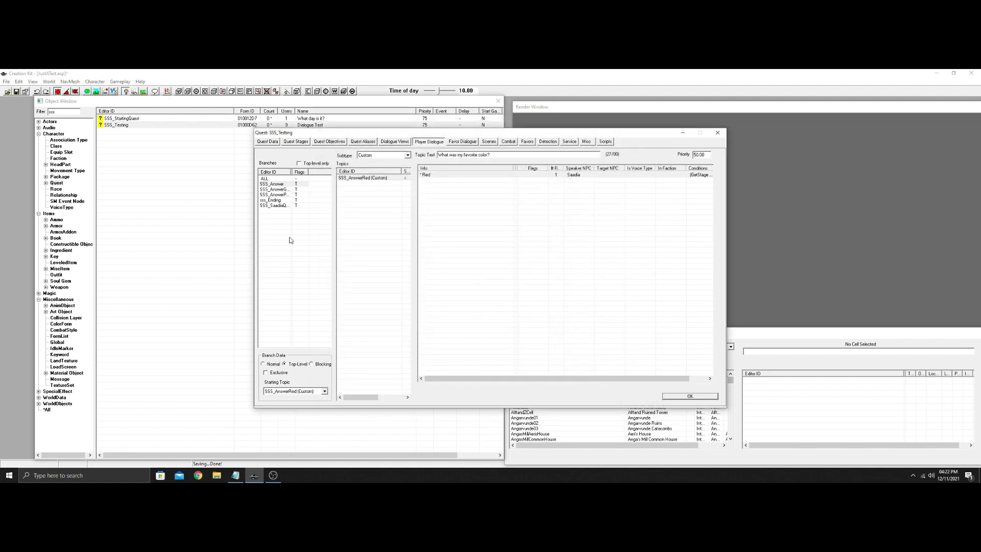
left_click(271, 200)
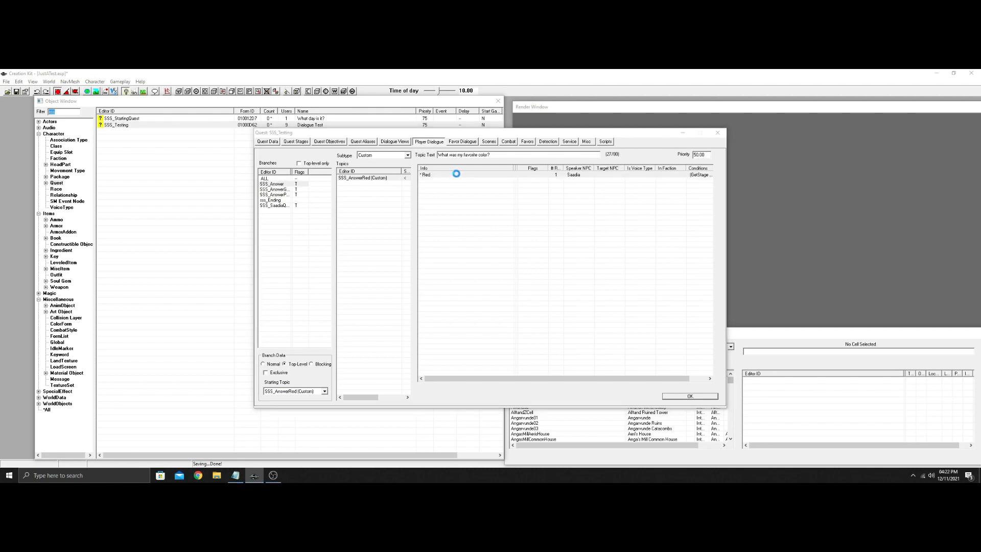
double_click(426, 175)
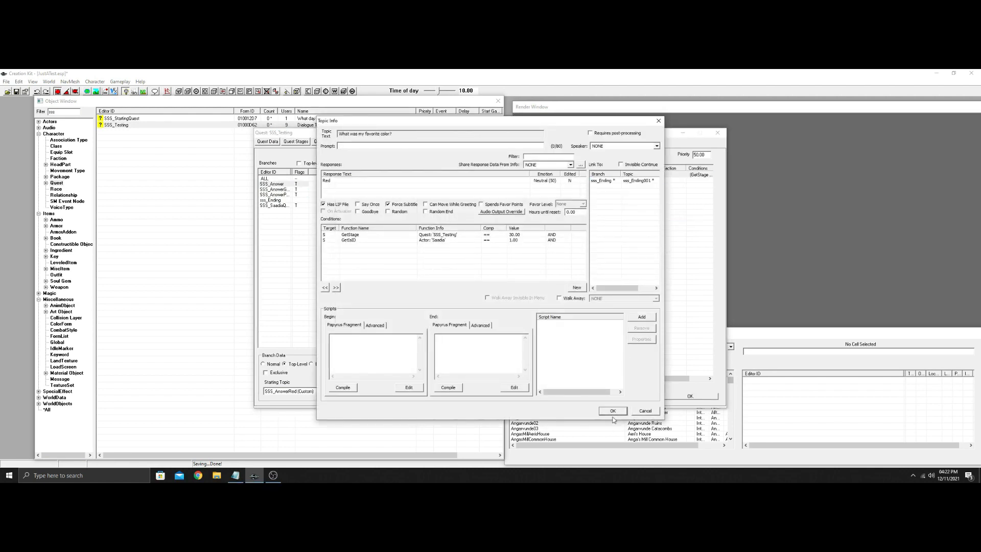
left_click(612, 411)
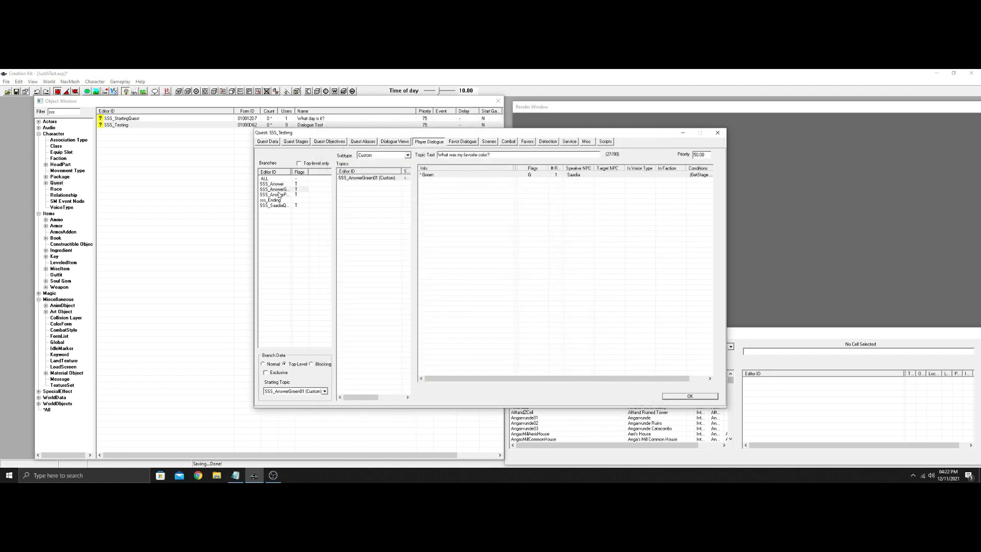
Verify the Green and Pink answers link to sss_Ending001, then show the sss_Ending branch
double_click(427, 175)
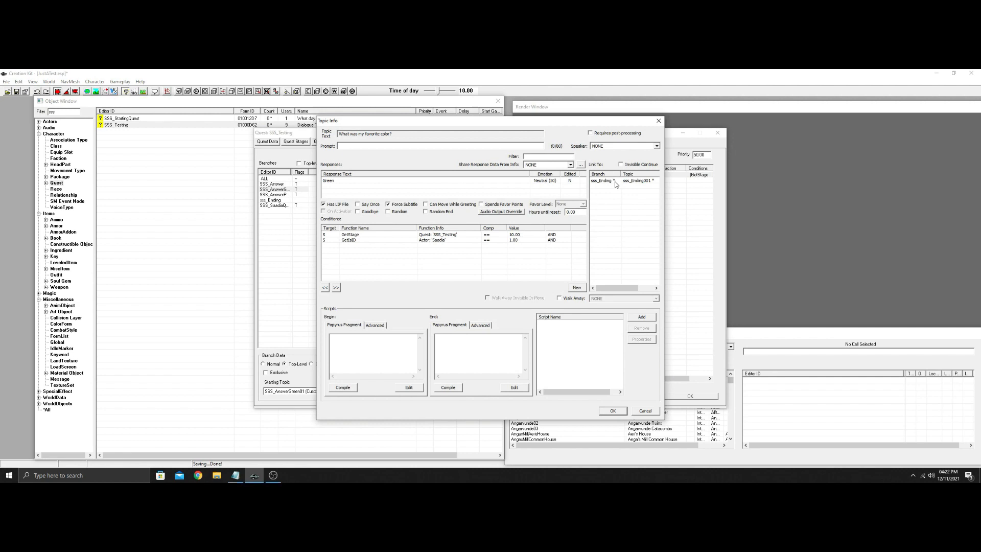
right_click(614, 184)
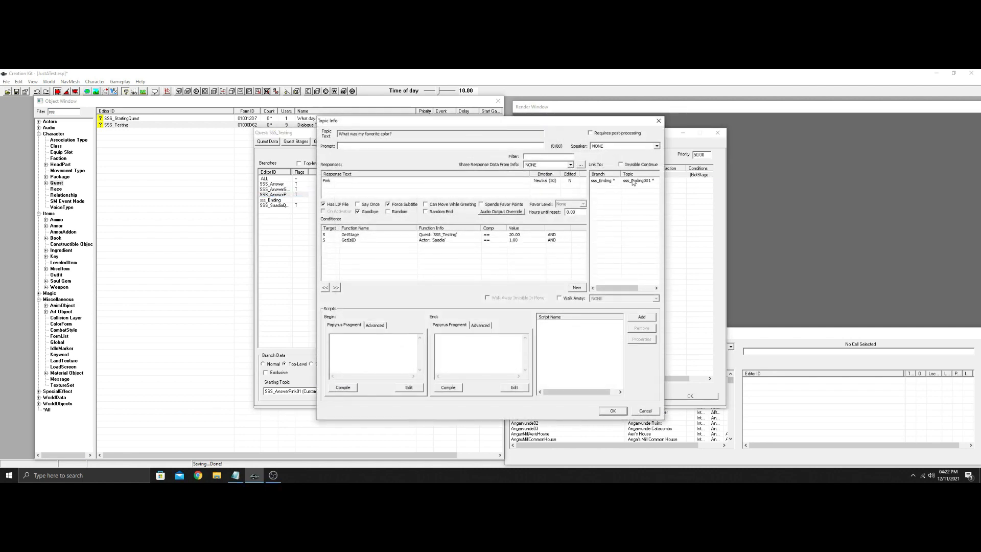
right_click(636, 181)
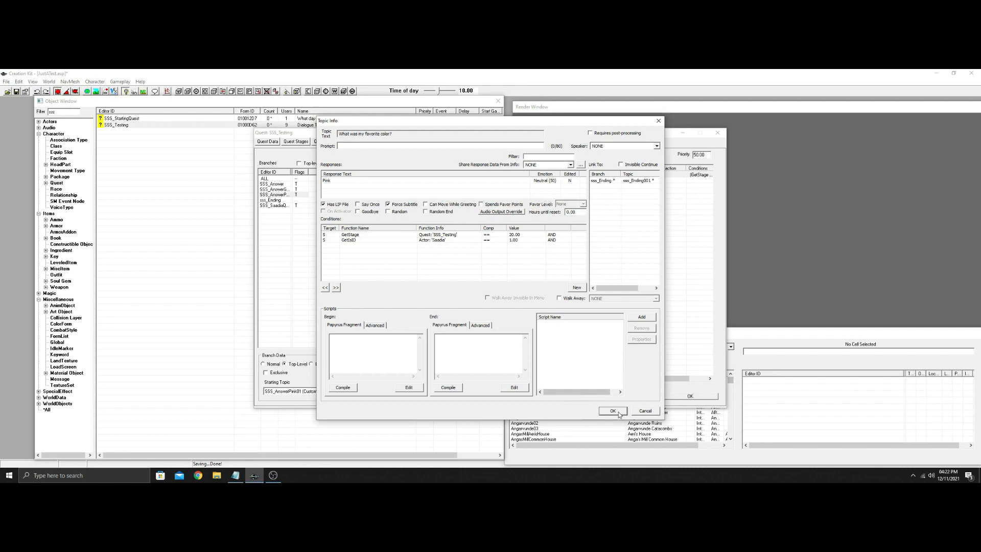
left_click(612, 411)
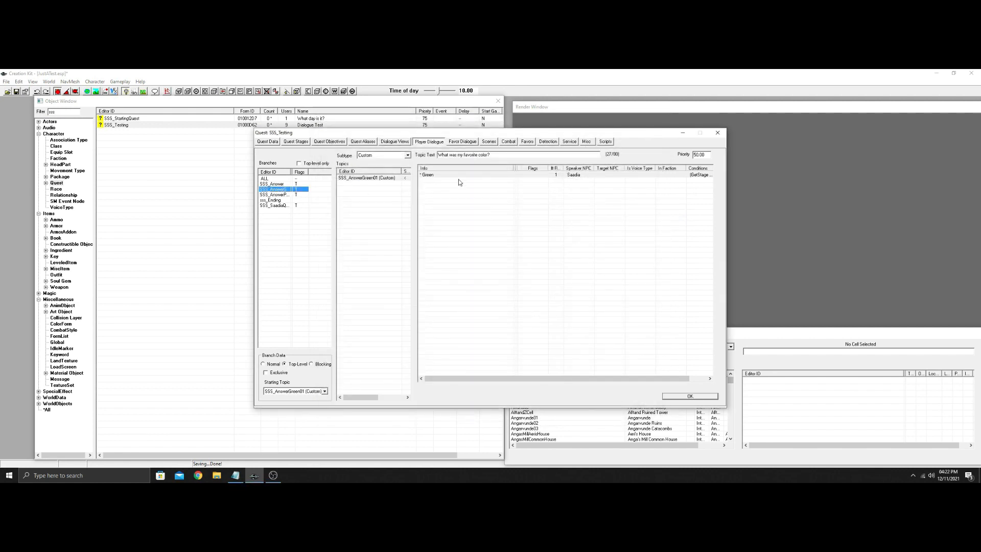
double_click(427, 175)
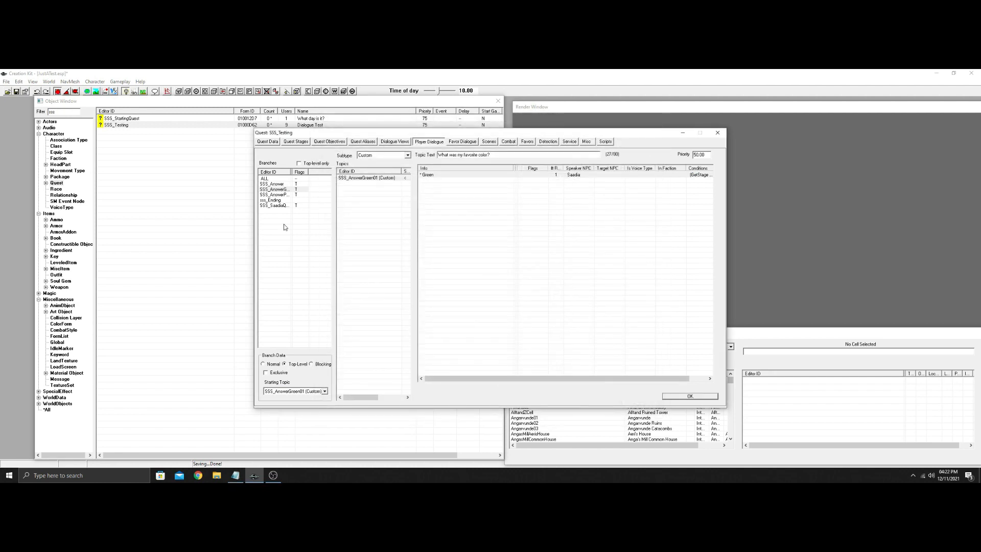
left_click(271, 200)
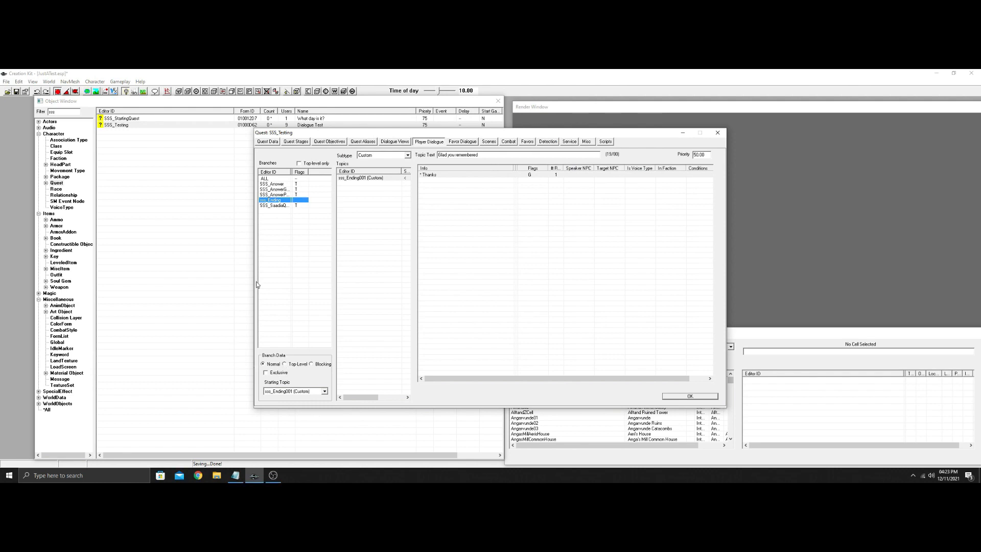
mouse_move(262, 324)
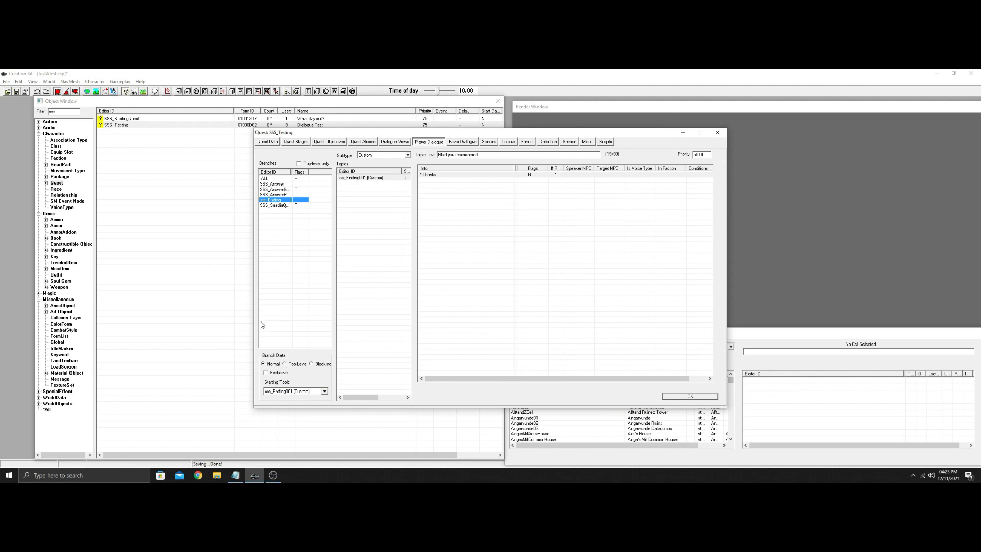
mouse_move(513, 336)
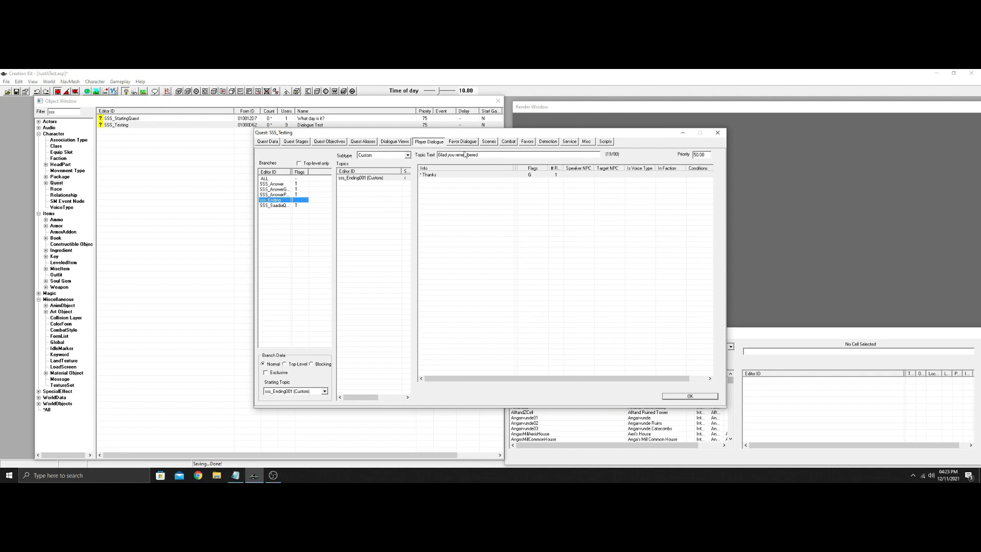
Recheck the Green answer's Link To entry sss_Ending001 and confirm with OK
left_click(275, 189)
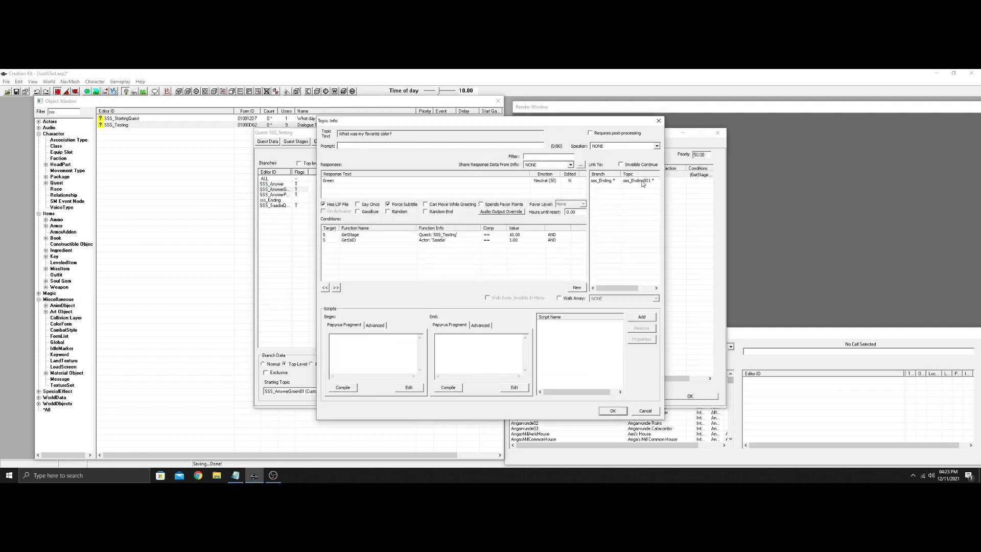
left_click(625, 180)
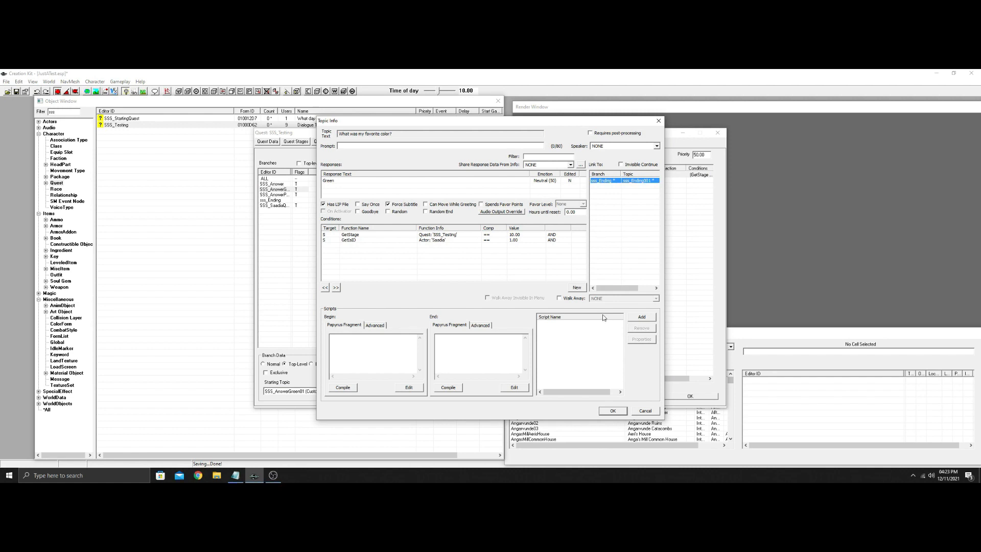
left_click(613, 410)
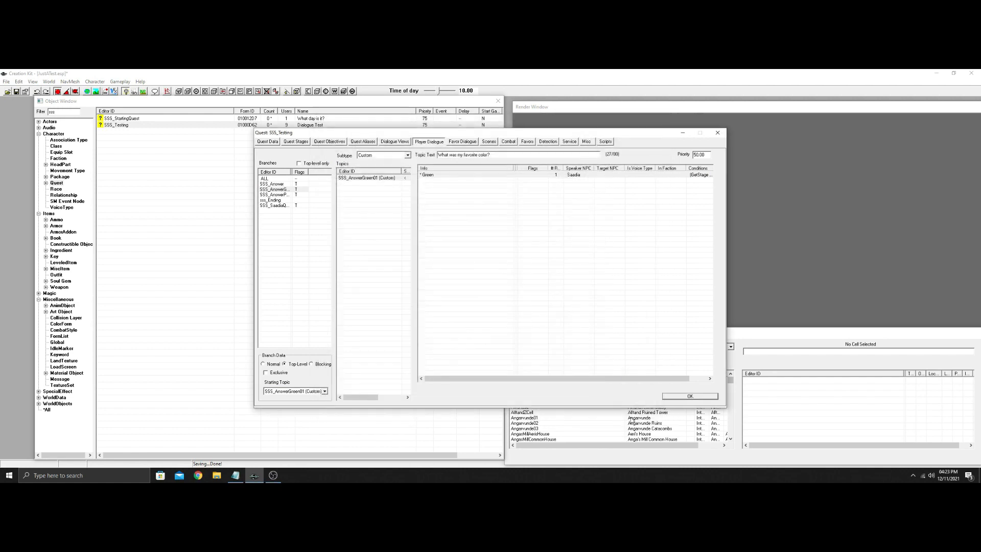
left_click(688, 395)
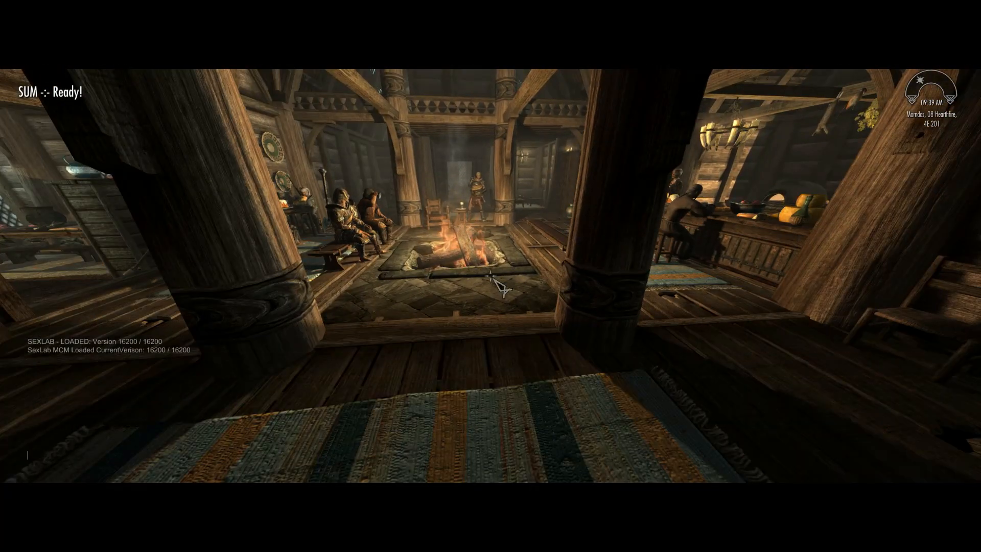
Run 'setstage sss_testing' in Skyrim's console and ask Saadia 'You have a question for me?'
type("set")
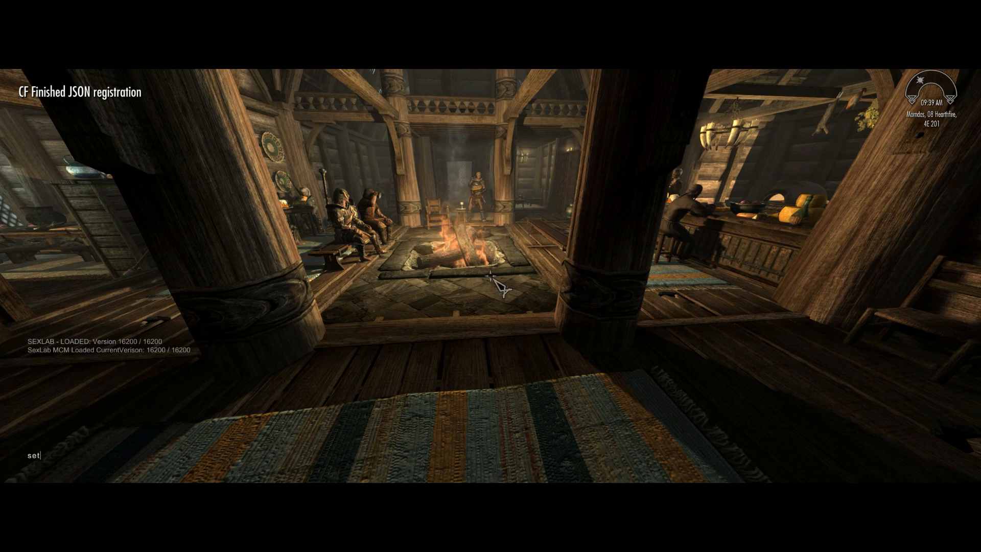
type("stage")
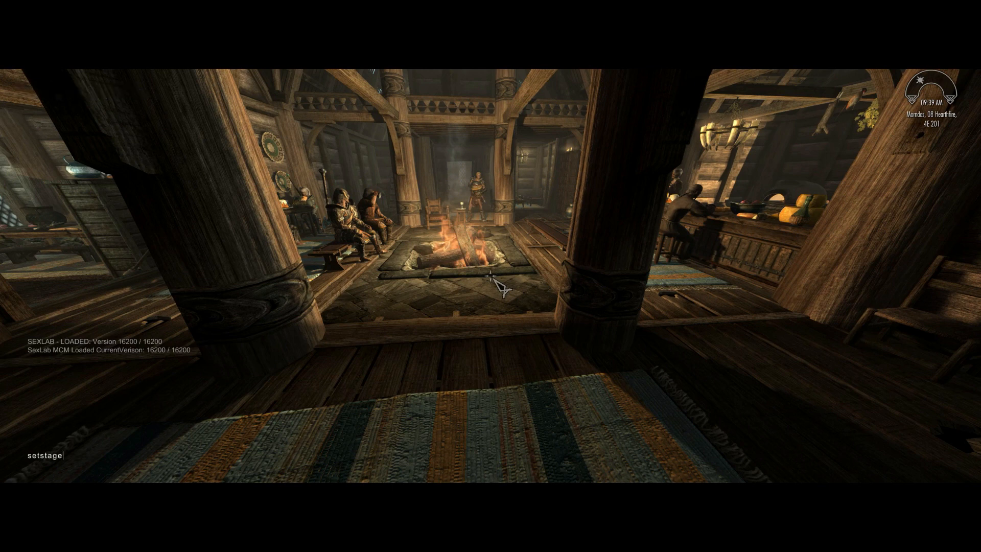
type("sss")
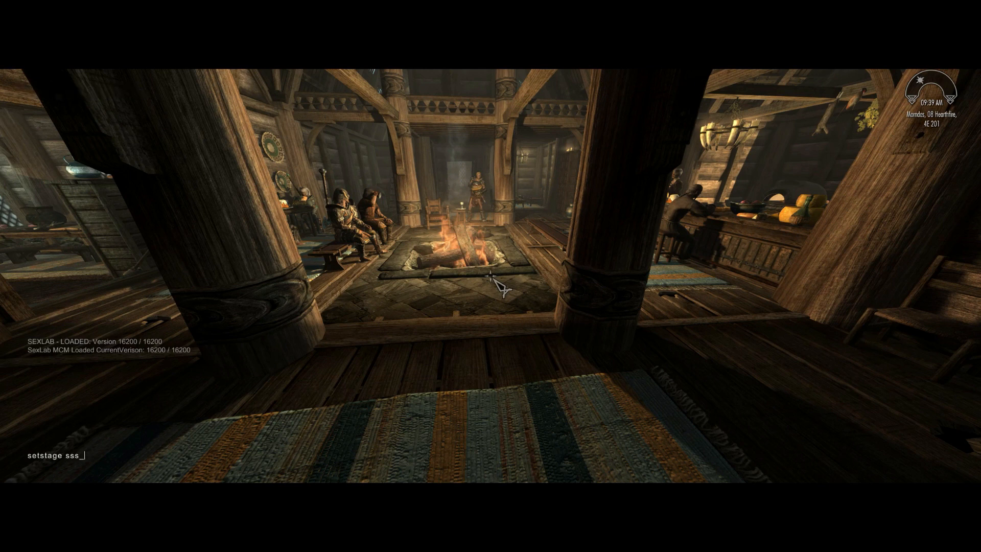
type("_testing")
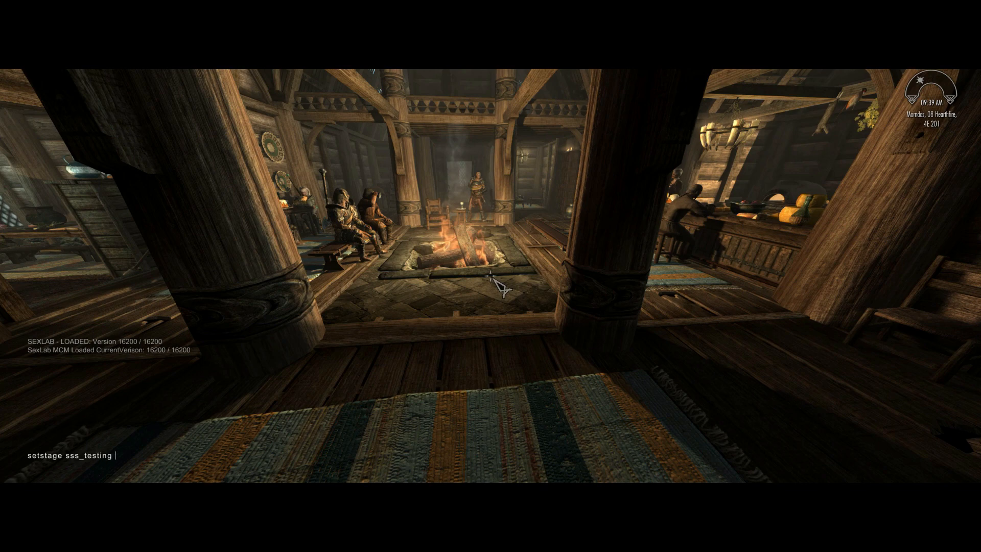
key("Return")
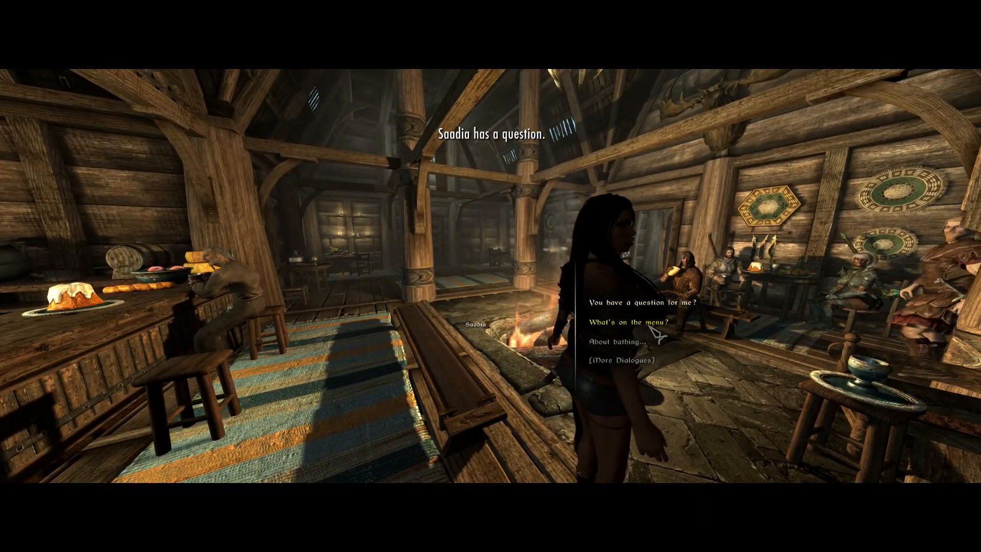
left_click(626, 323)
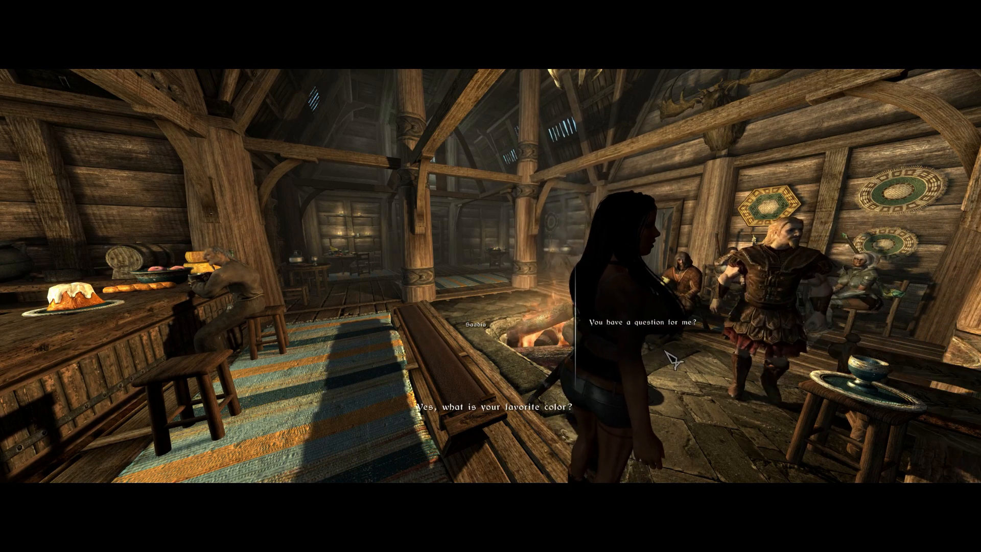